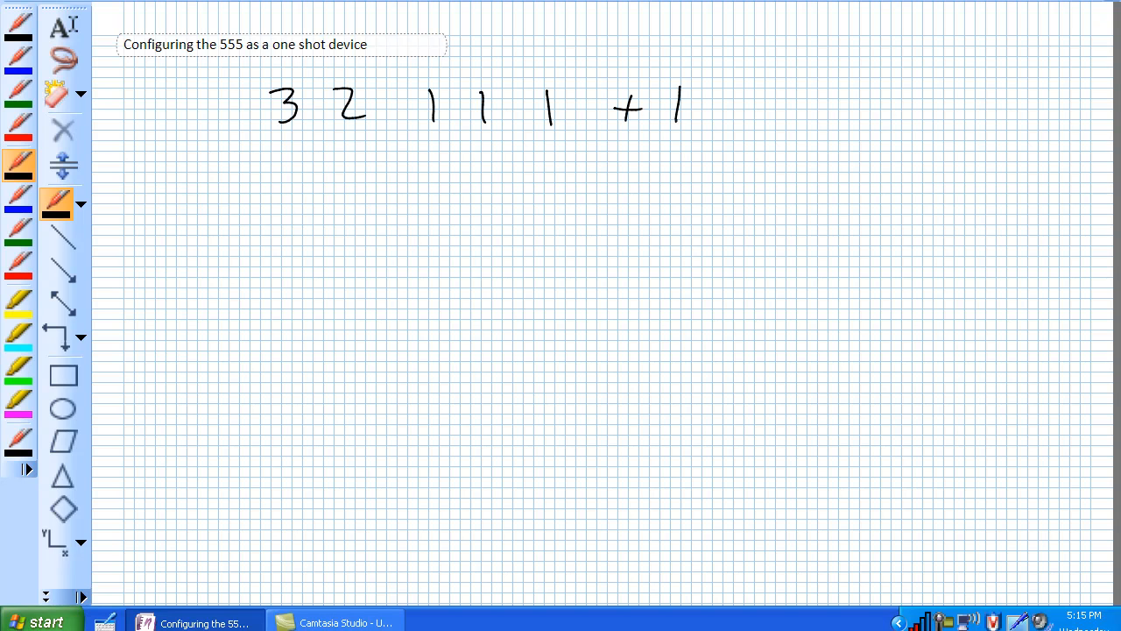
- Finish the 'bonus' heading and draw the resistor chain from the +5 terminal down to ground
drag(674, 105, 771, 106)
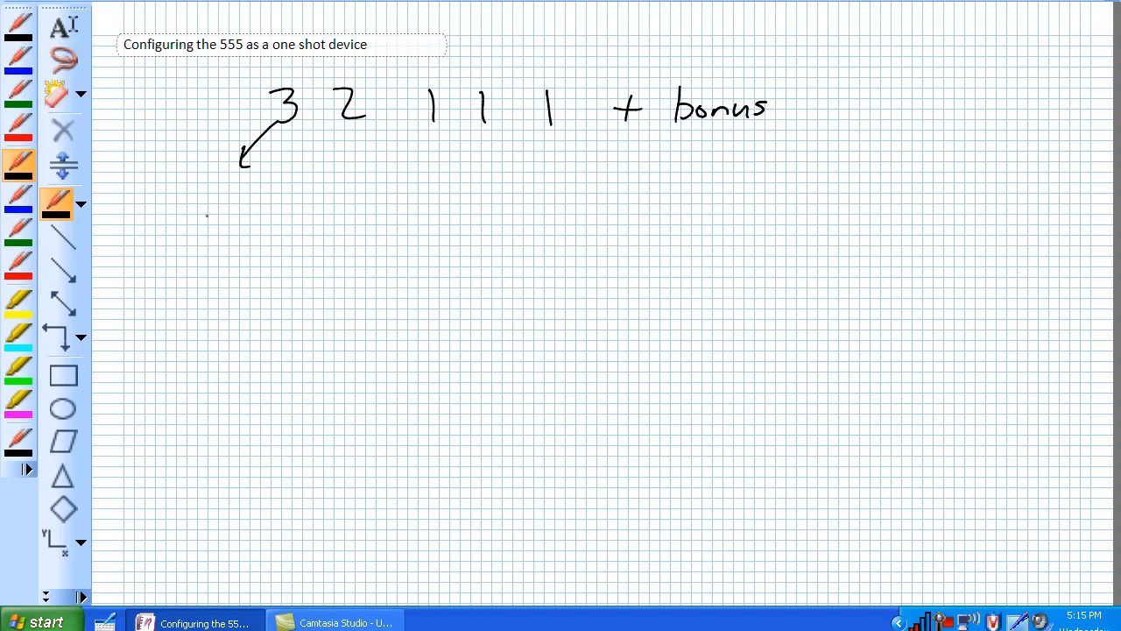
drag(210, 214, 210, 249)
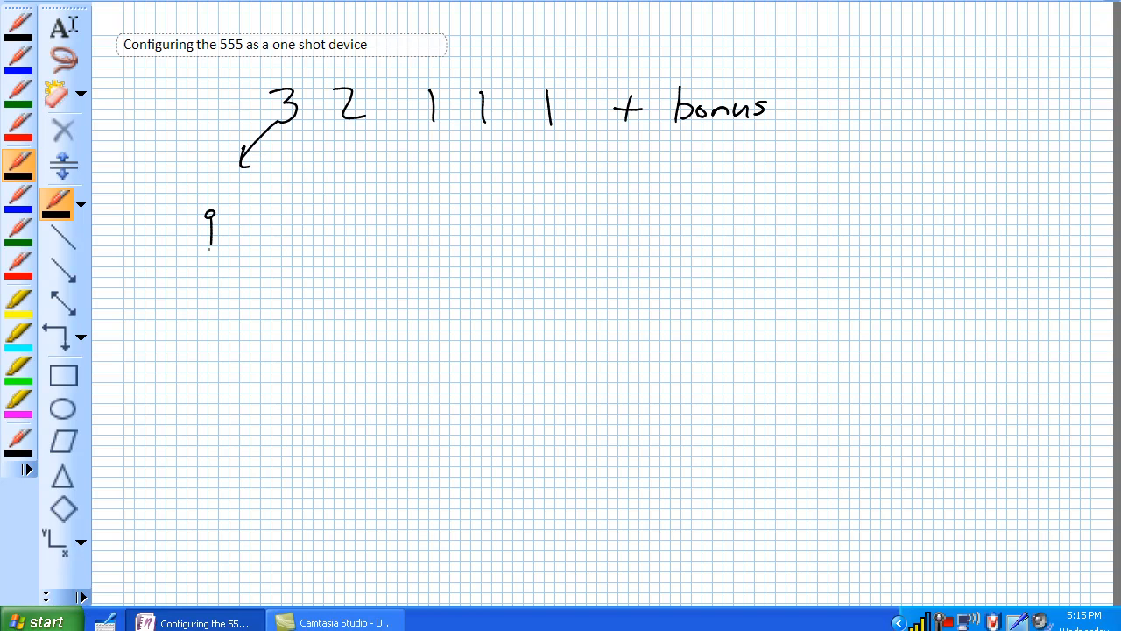
drag(210, 254, 211, 333)
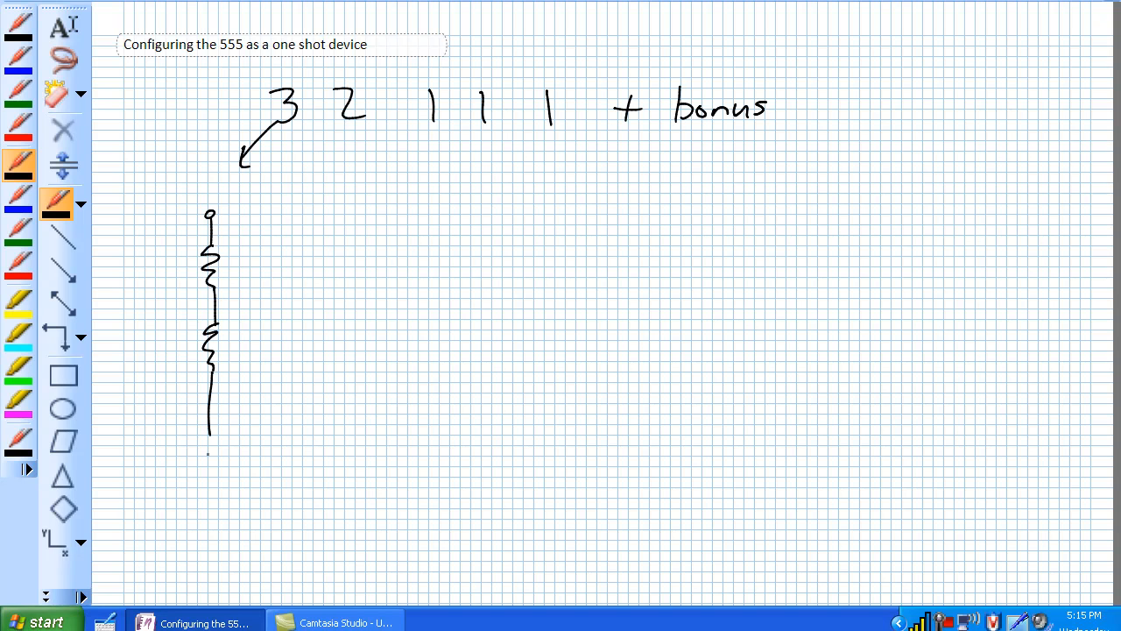
drag(210, 438, 214, 526)
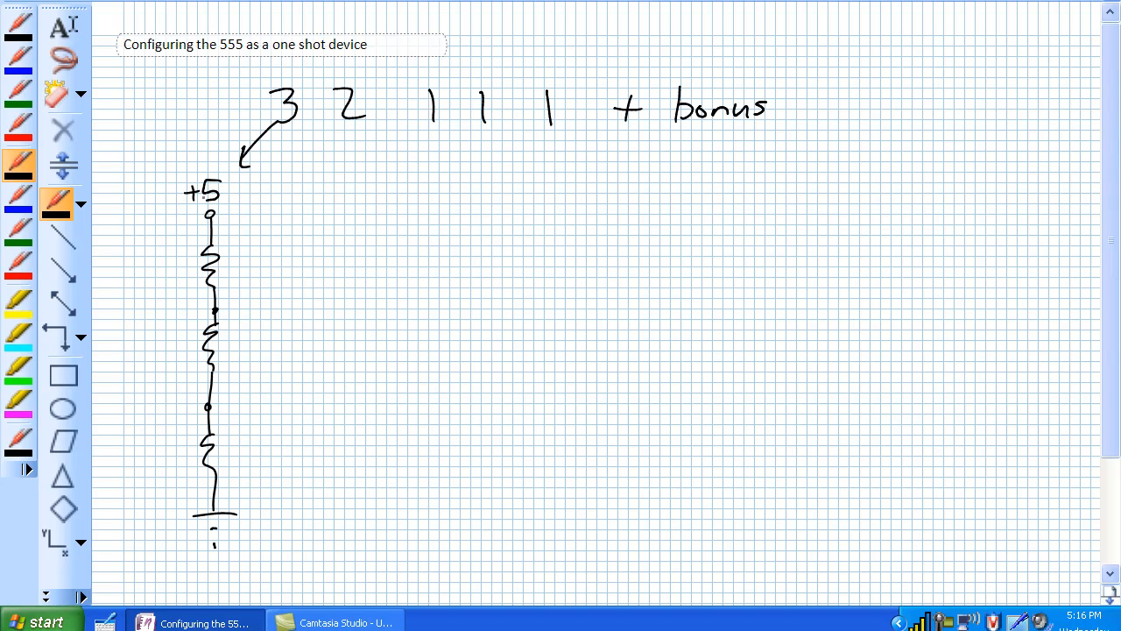
- Label each resistor 5kΩ, mark the taps 3.3V and 1.67V, and add an arrow under the 2
drag(224, 259, 237, 272)
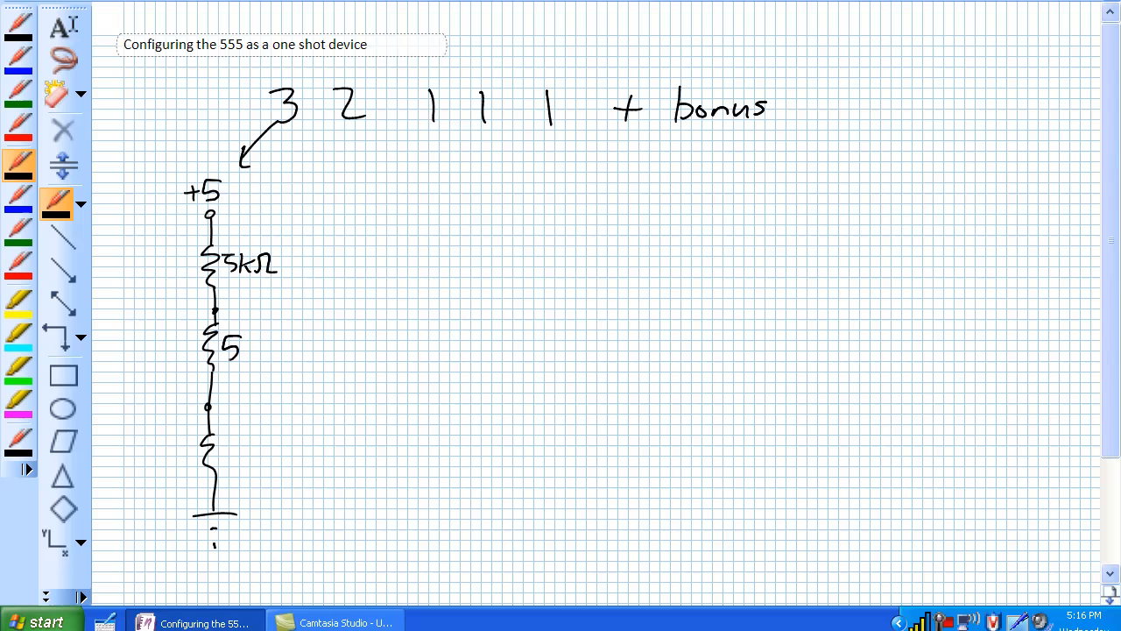
mouse_move(245, 347)
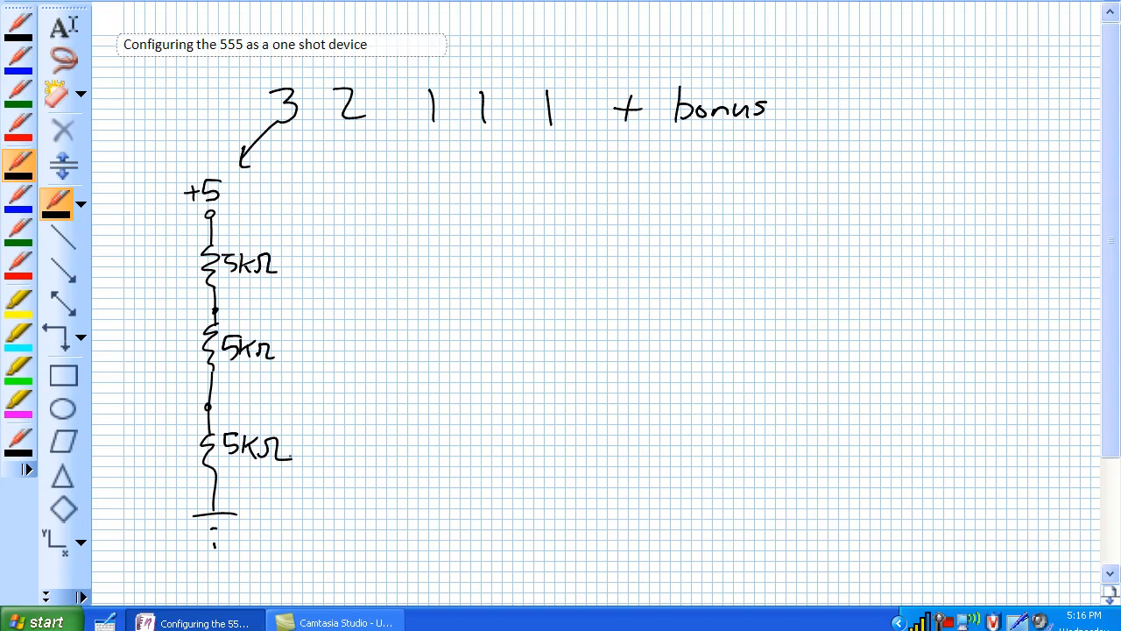
drag(190, 308, 224, 309)
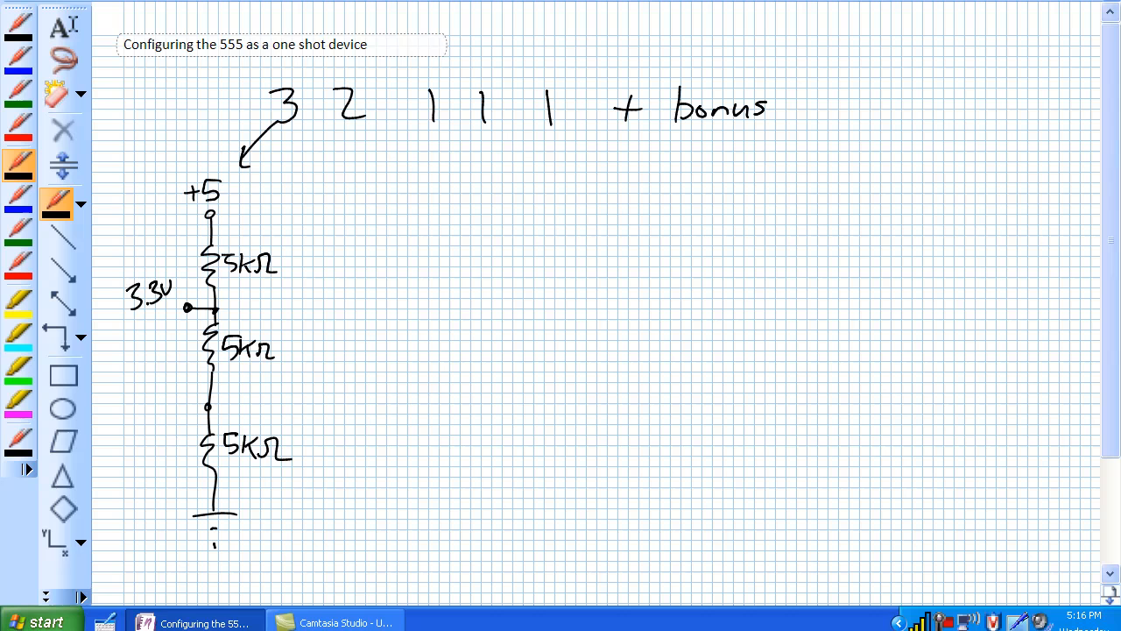
drag(179, 407, 207, 406)
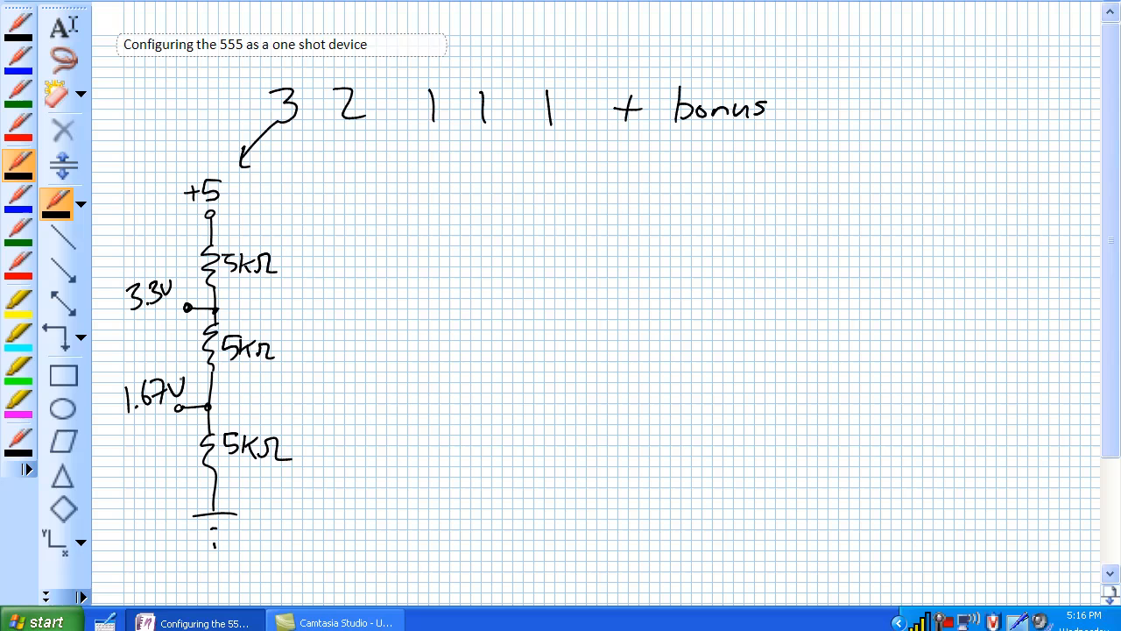
drag(360, 140, 372, 184)
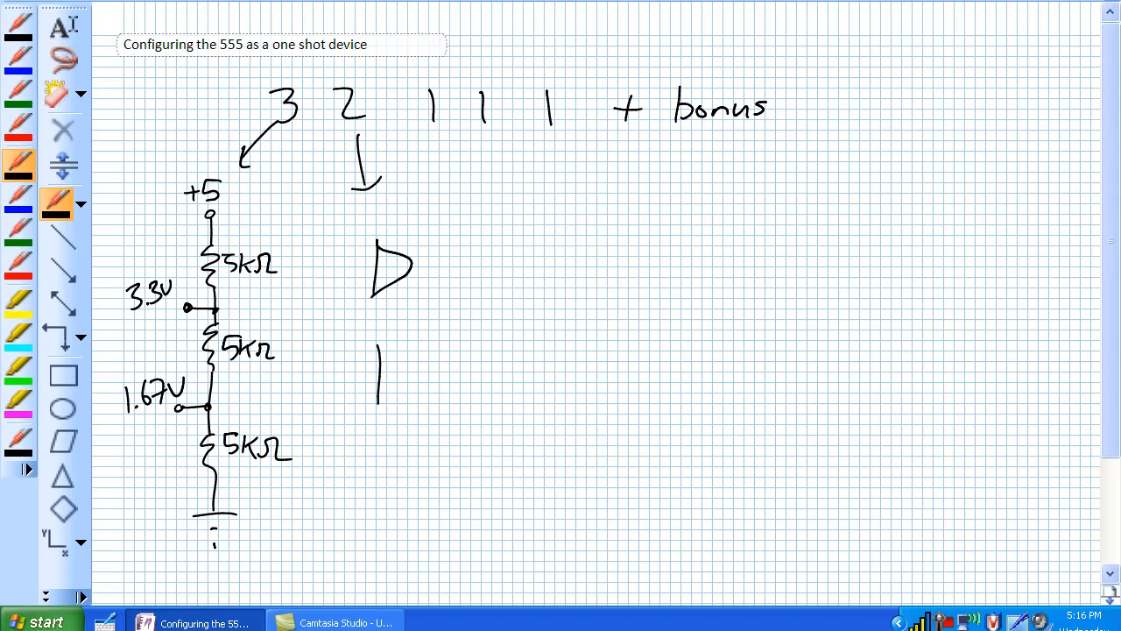
- Sketch two comparator triangles with + and − inputs and an output line on the upper one
drag(377, 360, 411, 403)
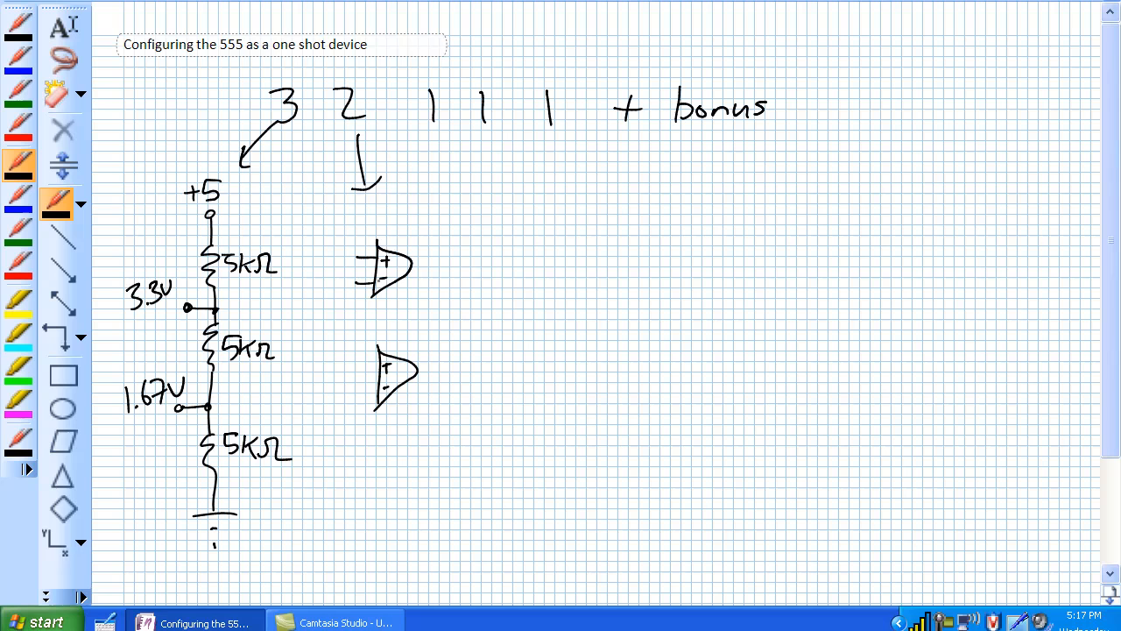
drag(411, 263, 465, 261)
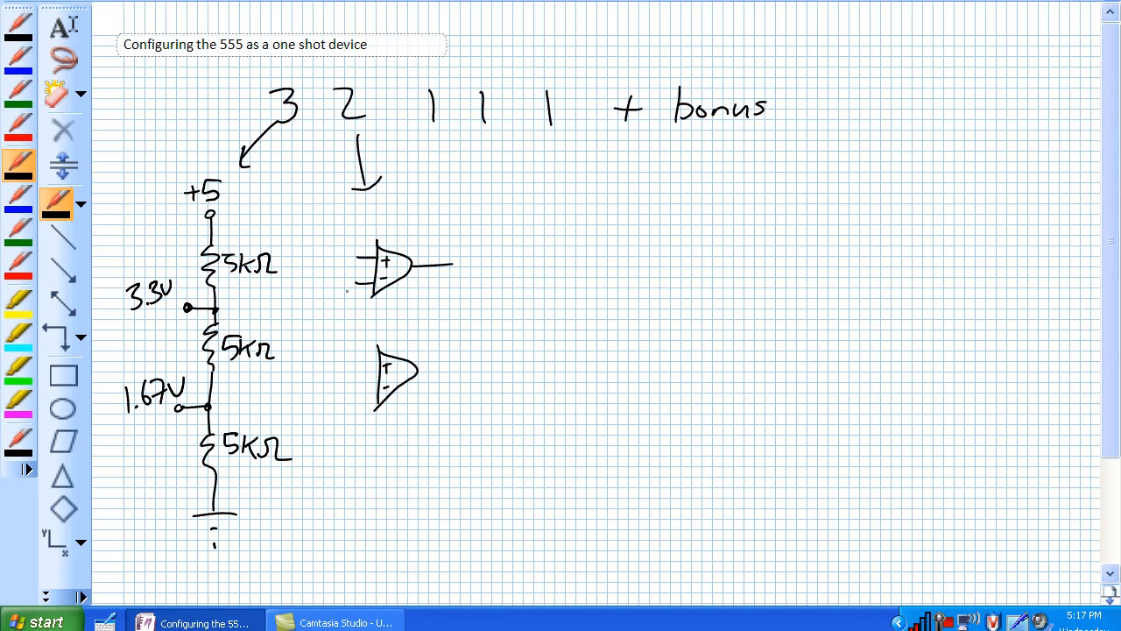
- Wire the 3.3V tap into comparator A and bring in the input wire labelled Thresh
drag(190, 308, 354, 280)
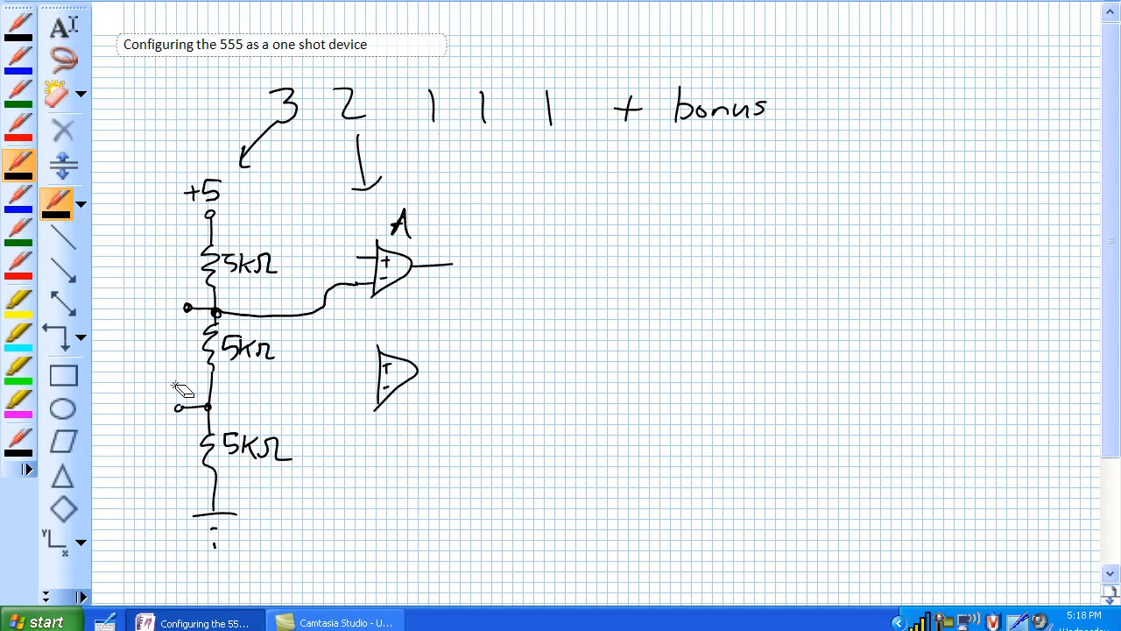
text(Th)
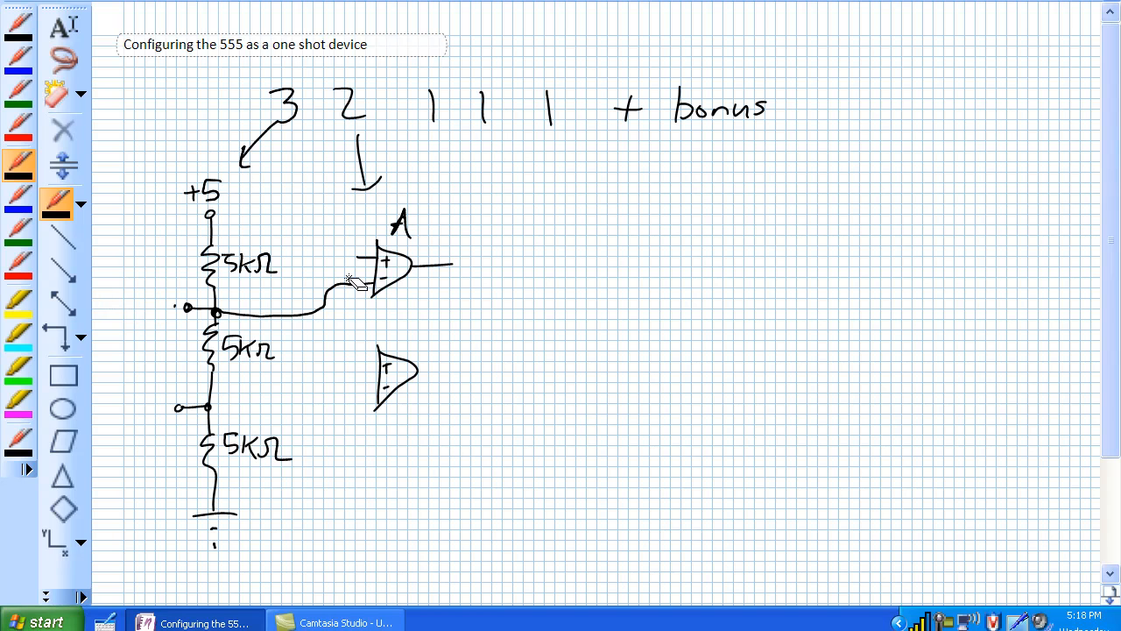
drag(203, 233, 359, 260)
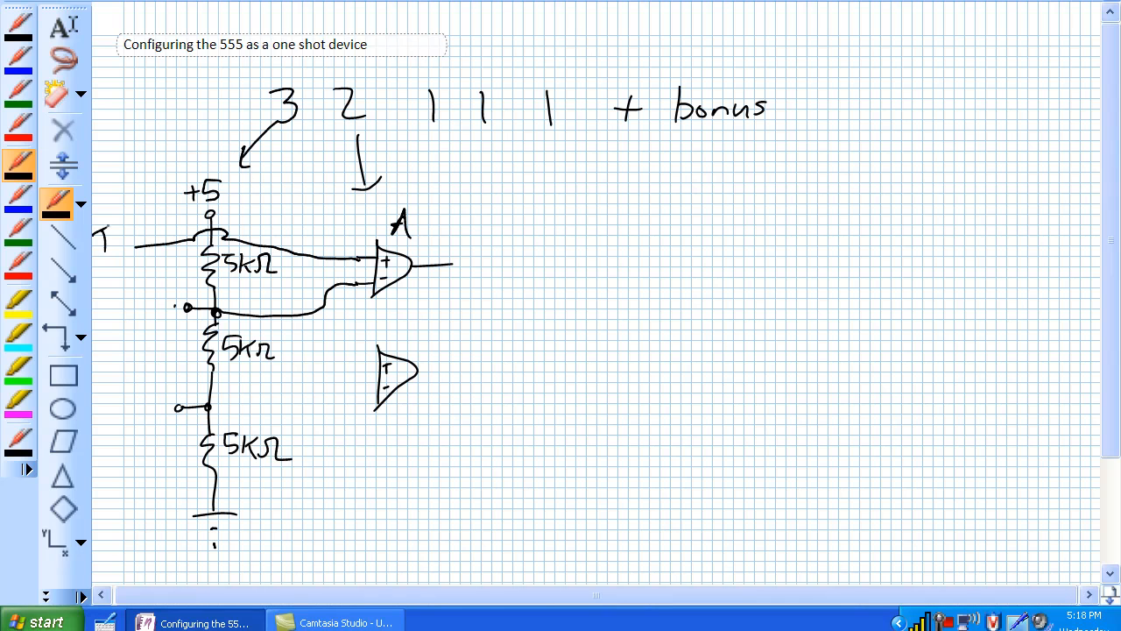
drag(96, 237, 154, 242)
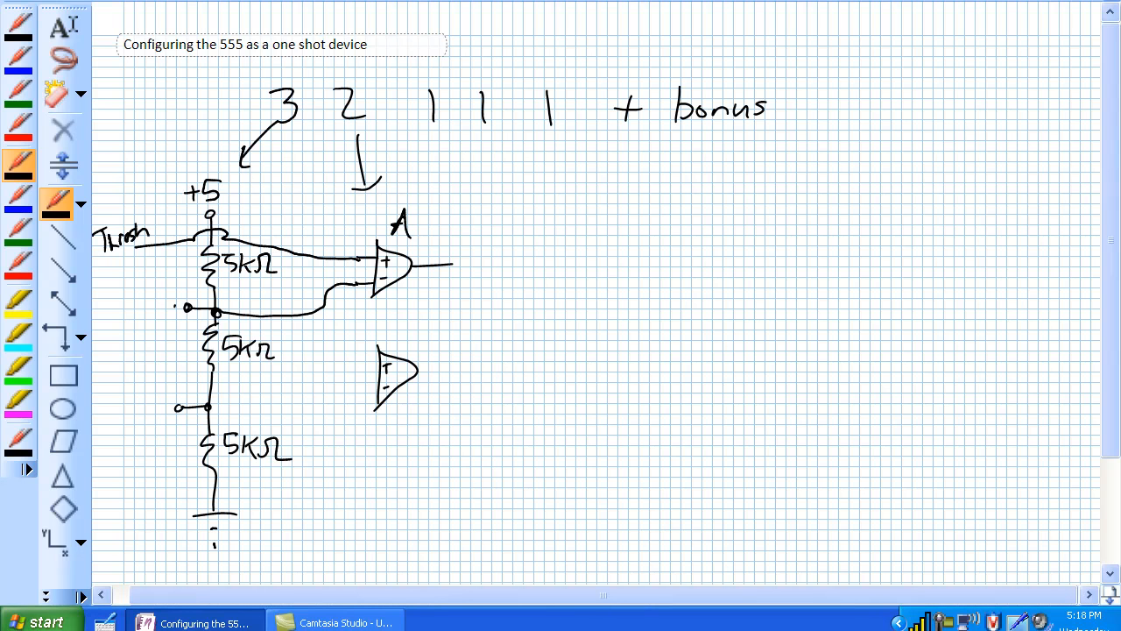
- Label comparator B, wire the 1.67V tap into it, and mark its input wire trigger
scroll(up, 3)
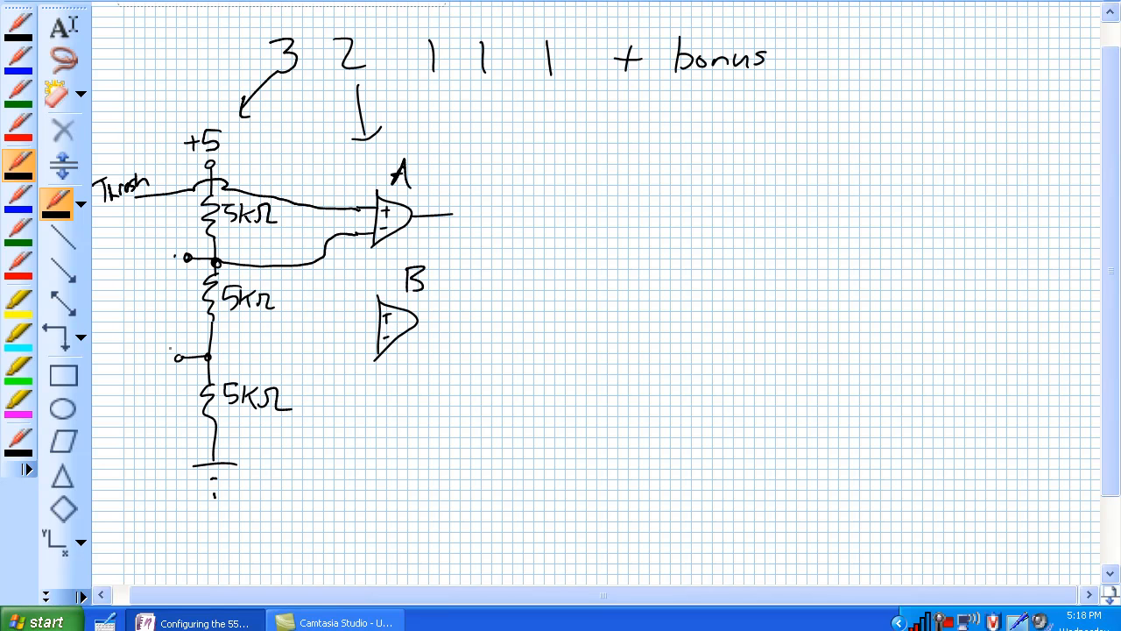
drag(211, 357, 289, 353)
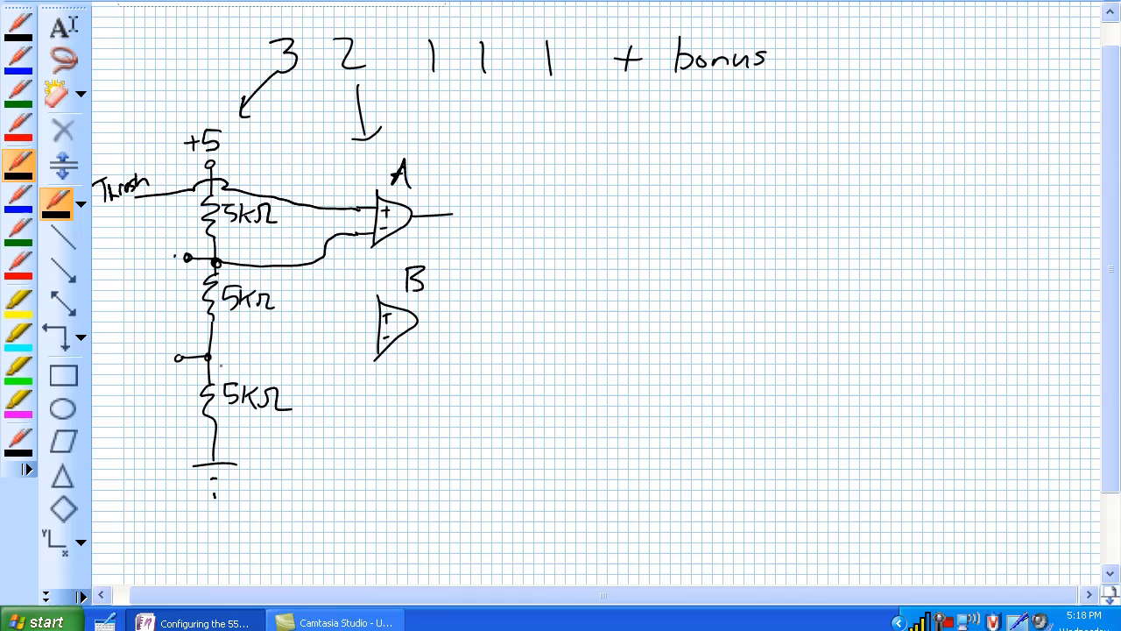
drag(211, 358, 377, 316)
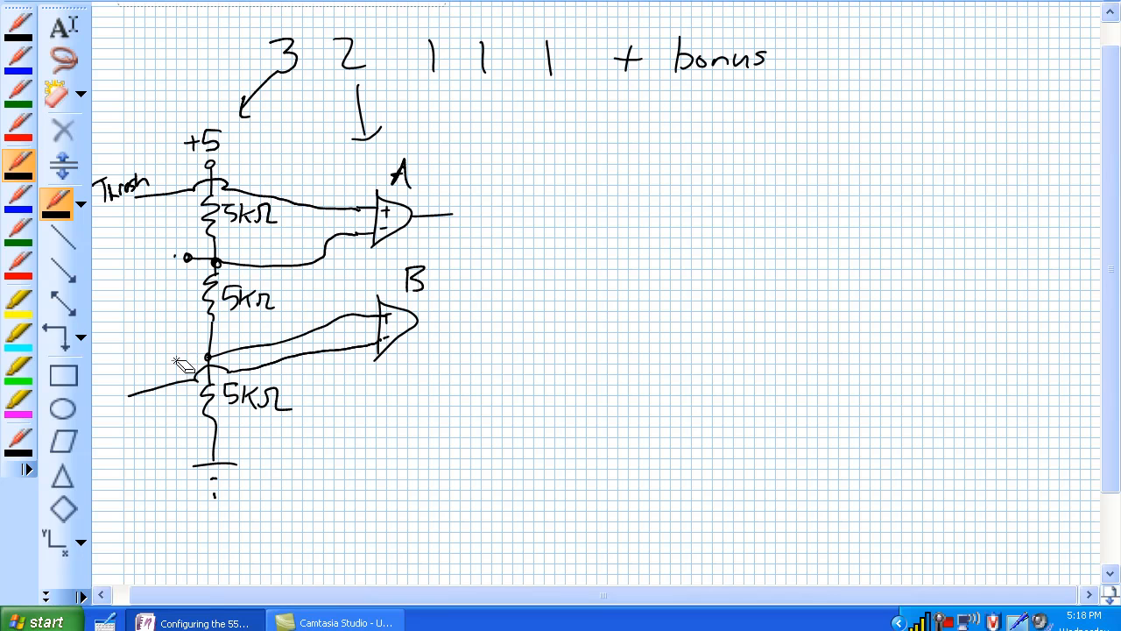
mouse_move(189, 261)
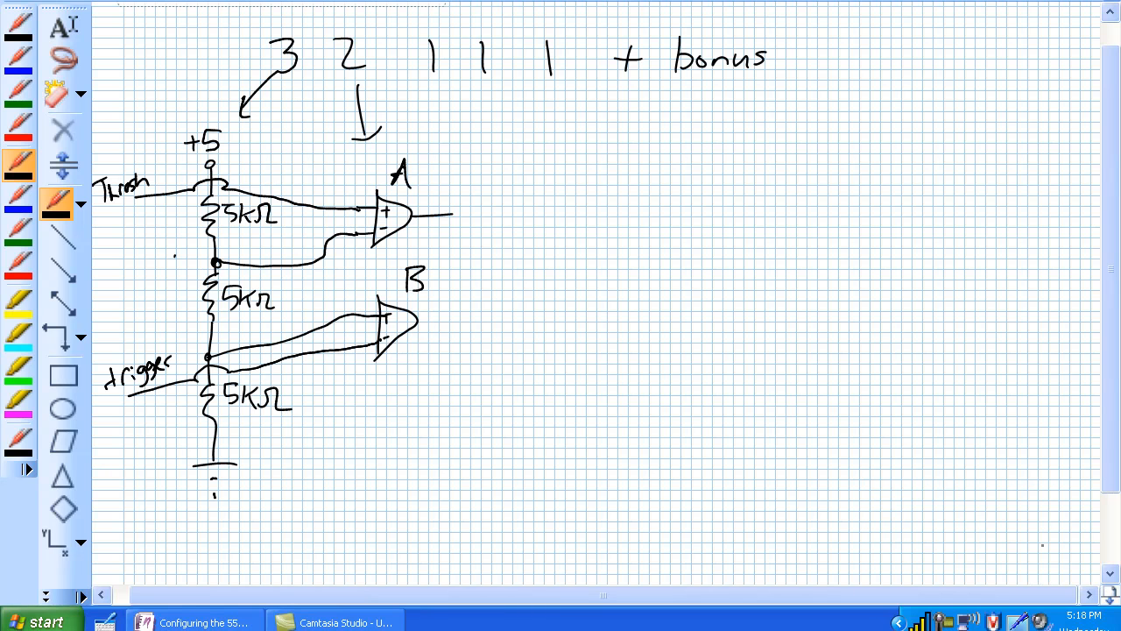
drag(410, 322, 452, 323)
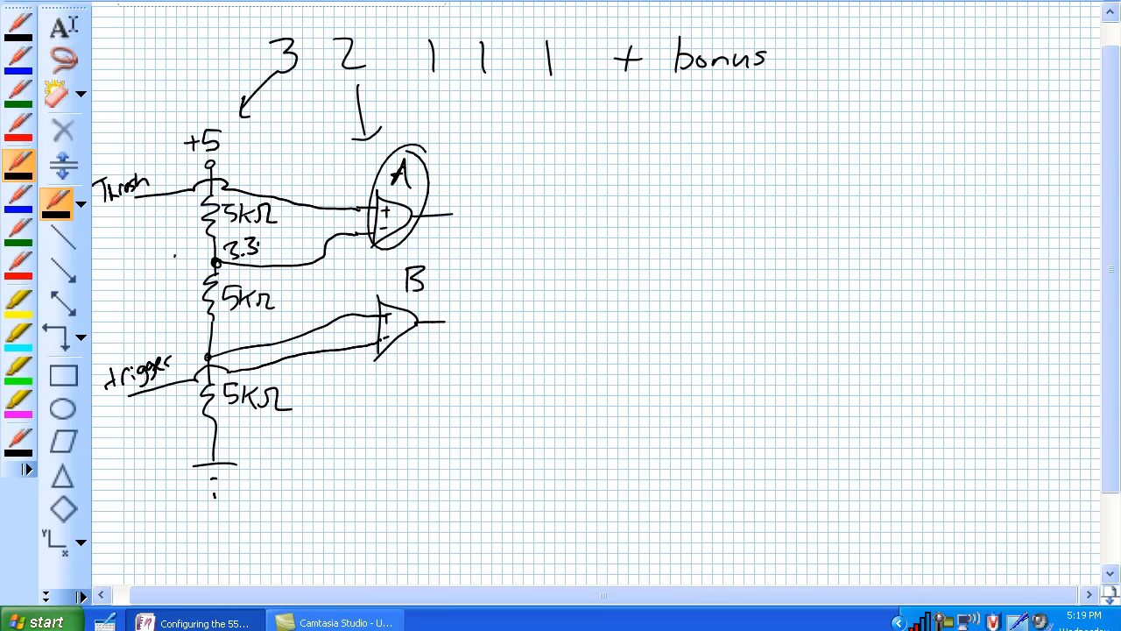
- Note 3.3 and 1.67 at the comparator inputs, add B's output, and draw the flip-flop box
drag(473, 196, 477, 228)
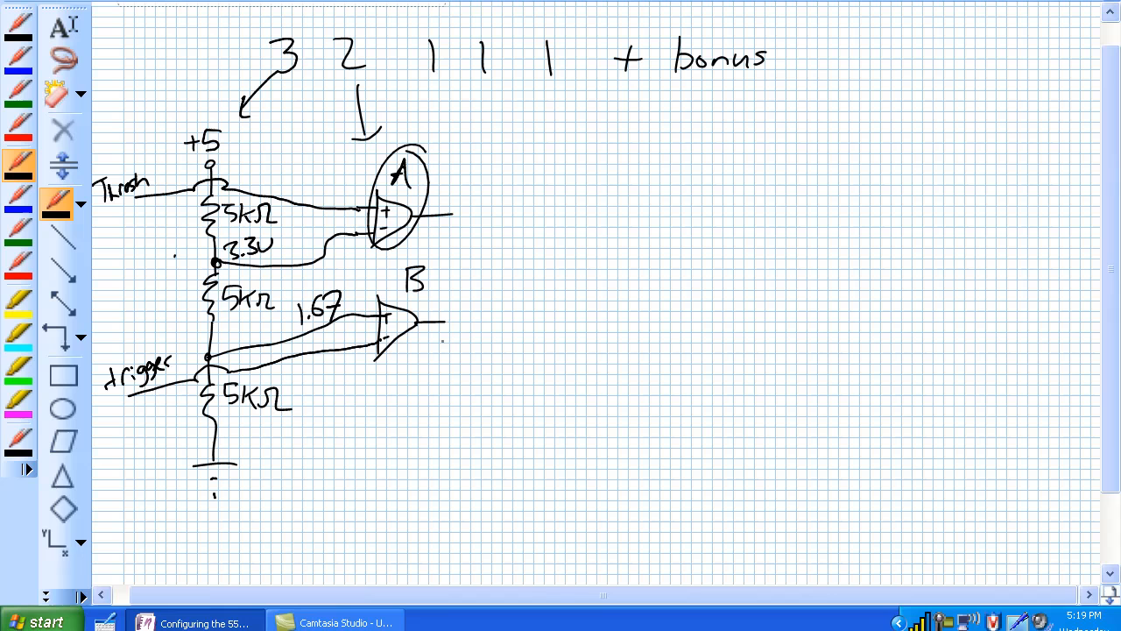
drag(464, 306, 470, 336)
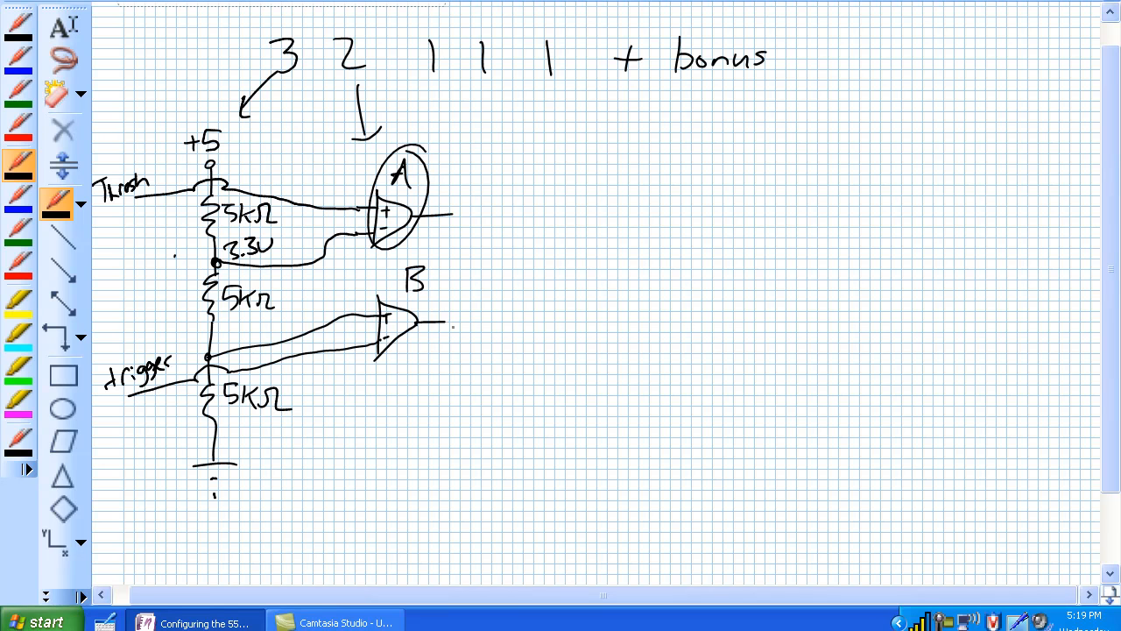
drag(470, 315, 469, 341)
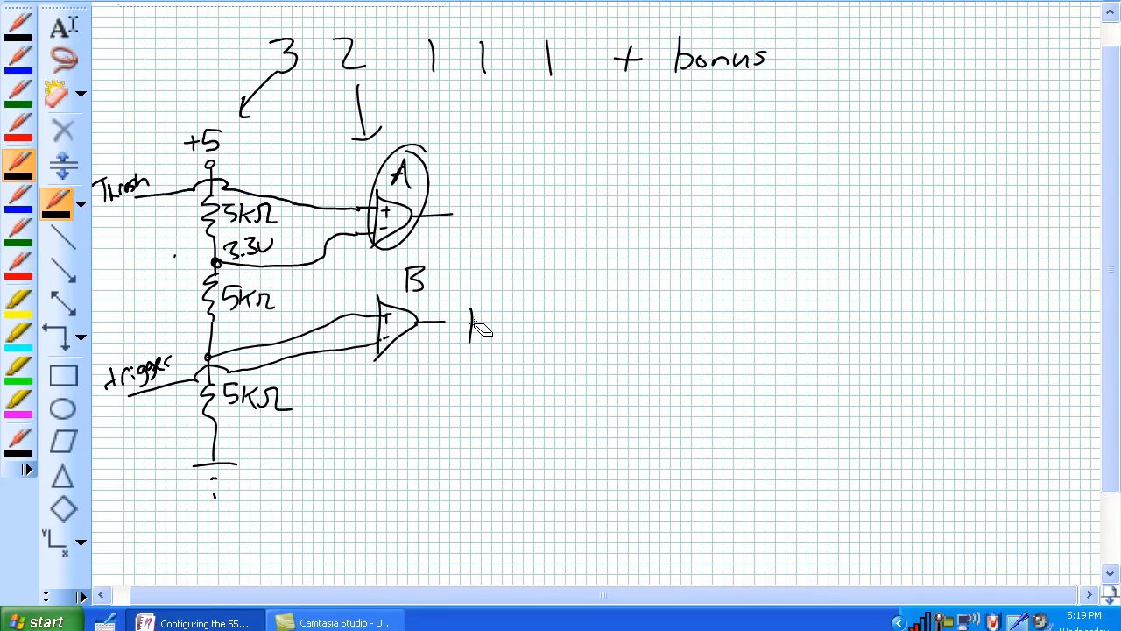
mouse_move(480, 319)
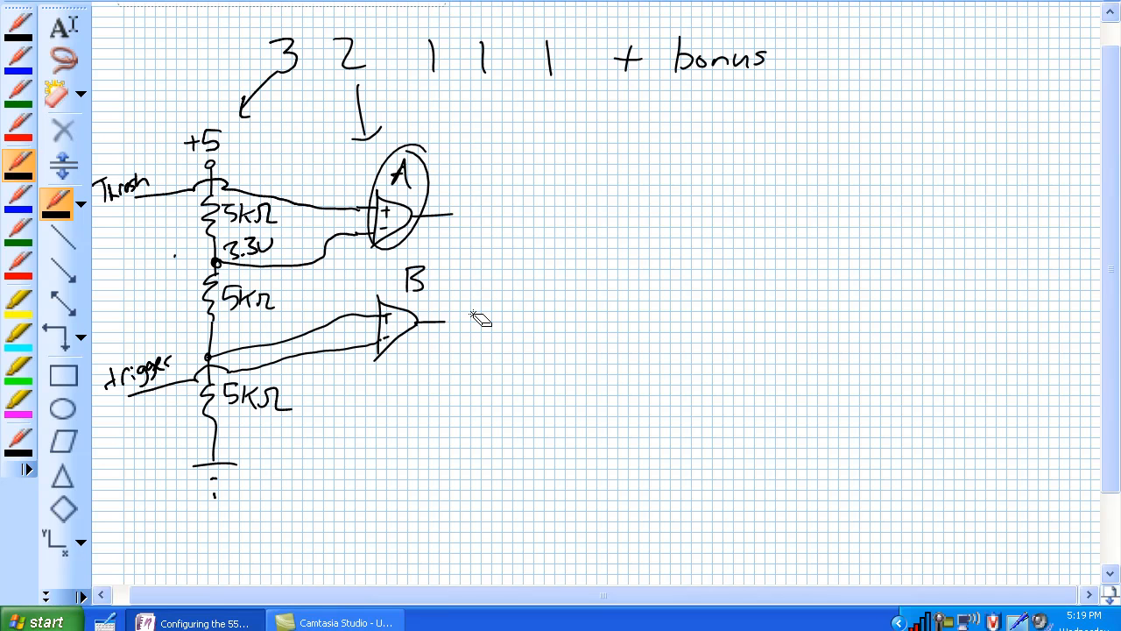
drag(441, 73, 534, 176)
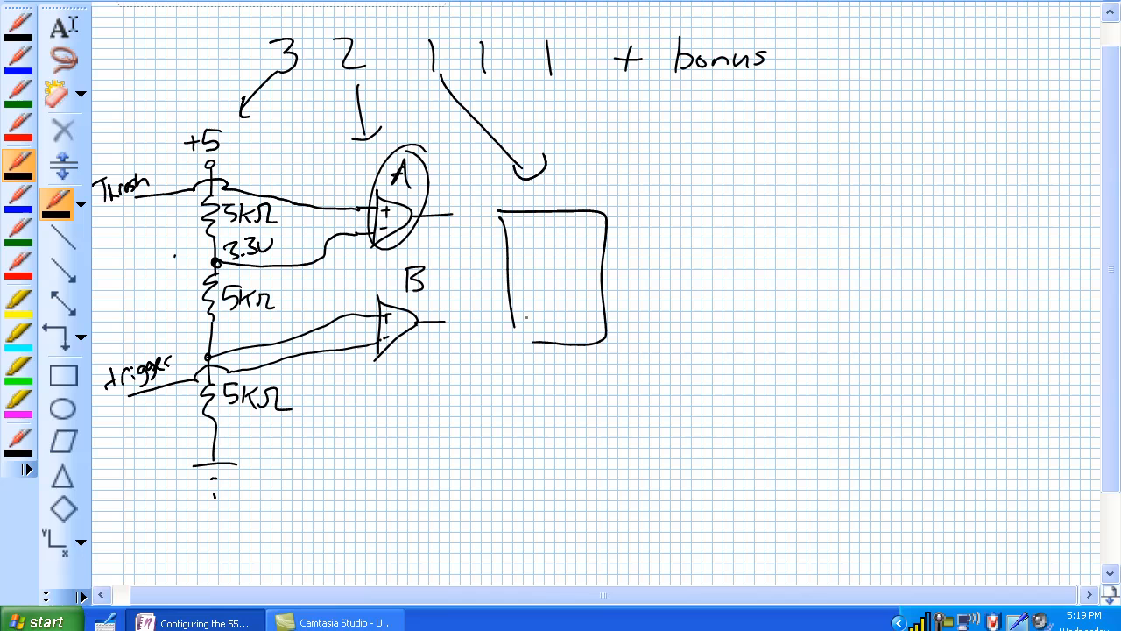
- Wire the comparator outputs to R and S, label the Q-bar output 'not', and arrow down from it
drag(529, 242, 543, 324)
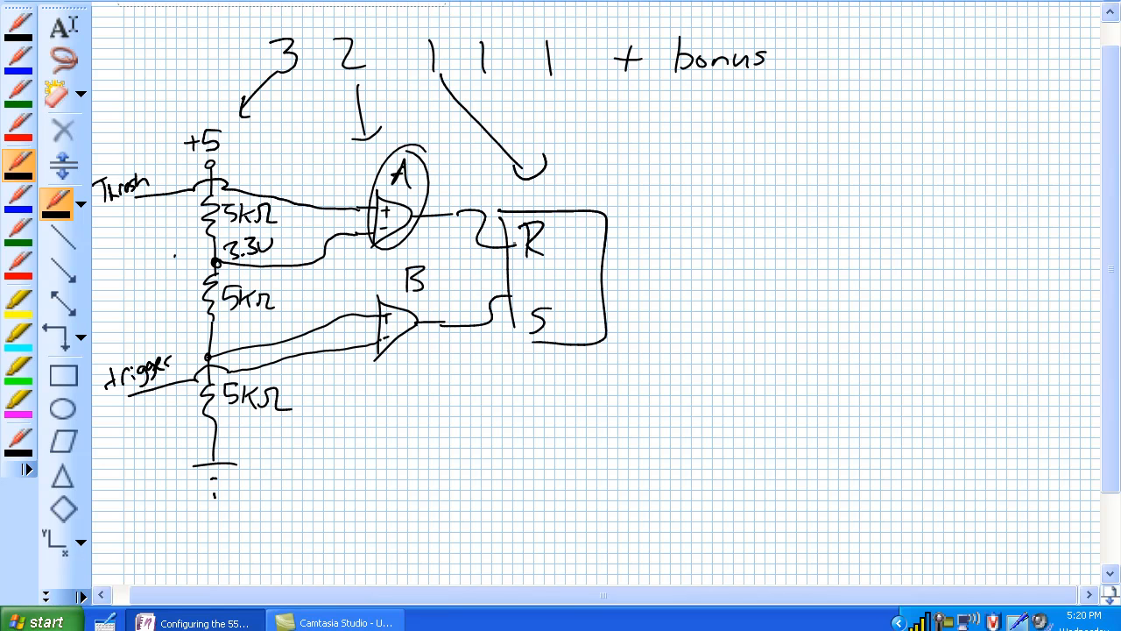
click(613, 315)
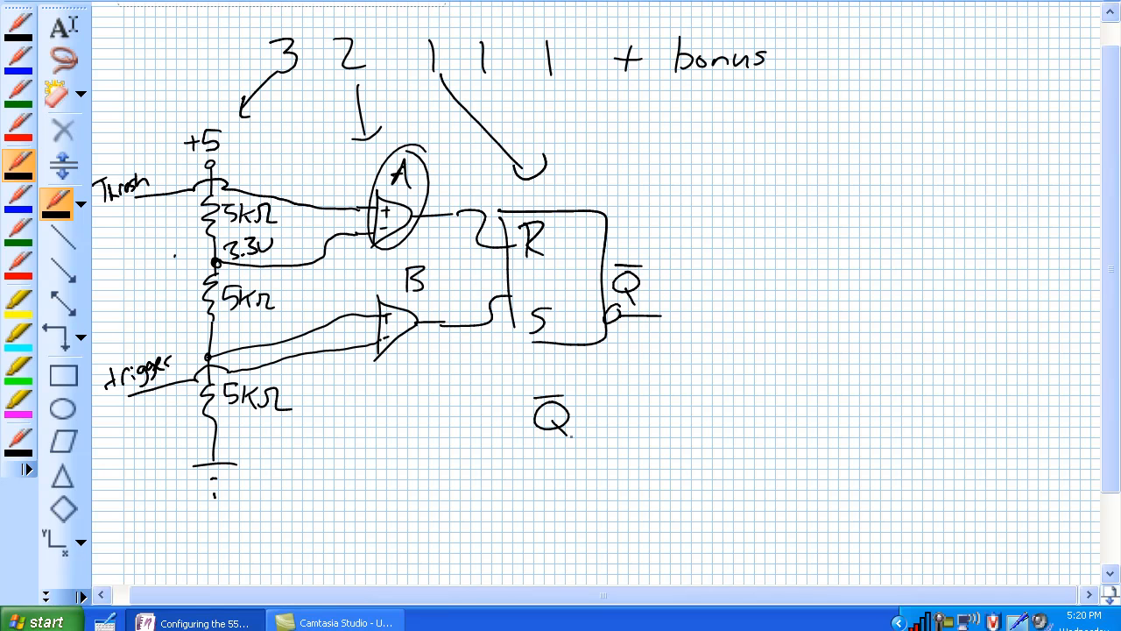
drag(604, 420, 663, 421)
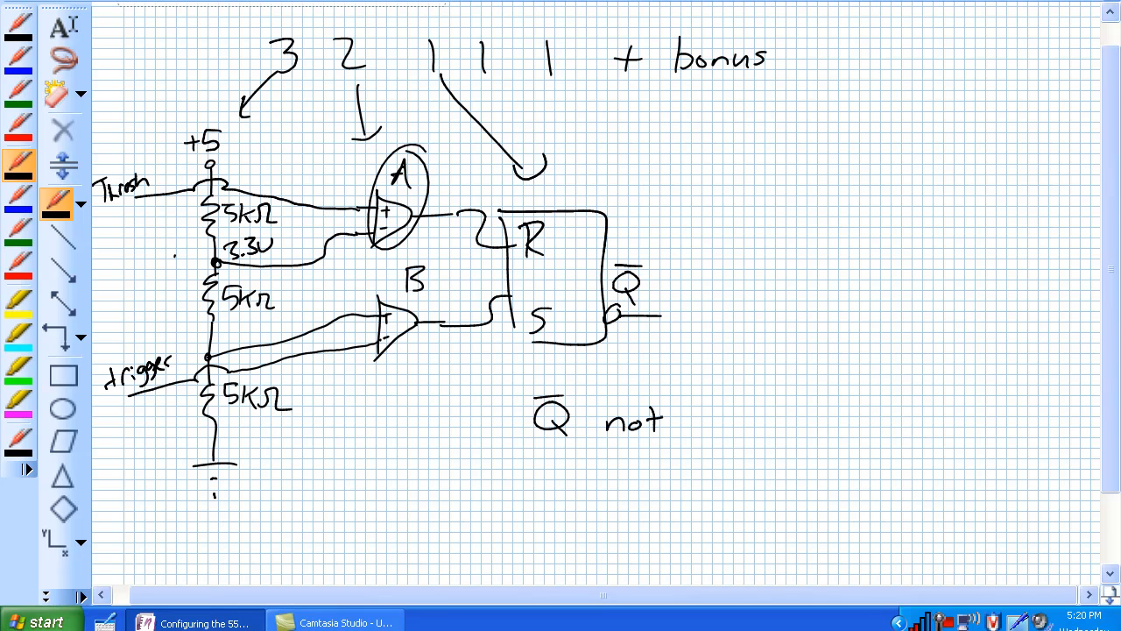
drag(687, 407, 710, 434)
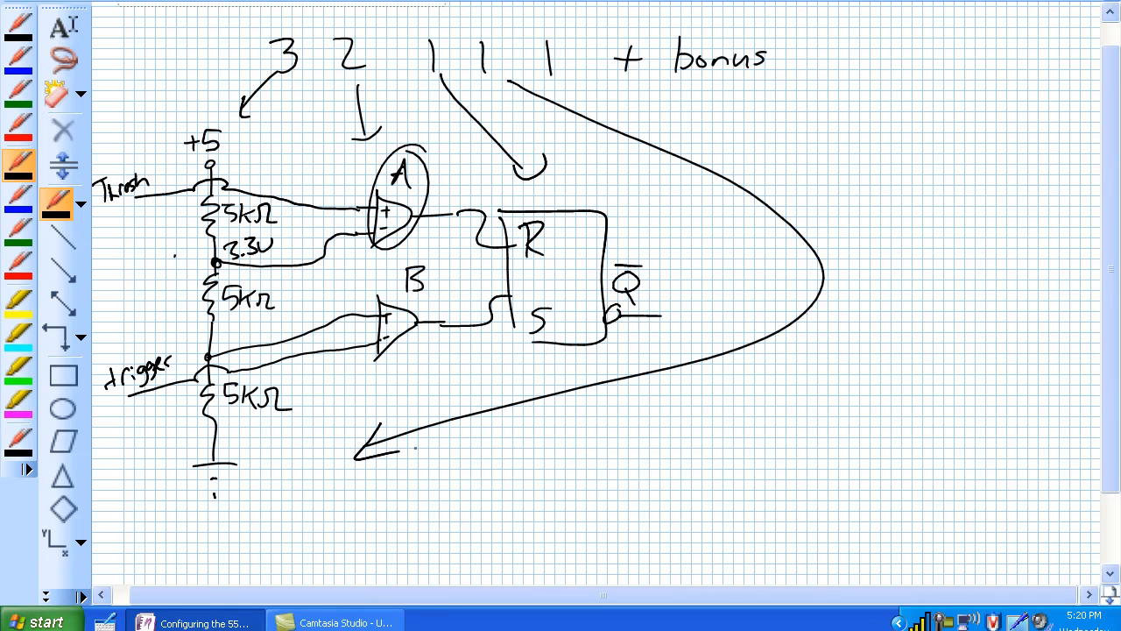
- Draw a discharge transistor near the bottom with its base fed from the Q-bar output
drag(333, 465, 325, 456)
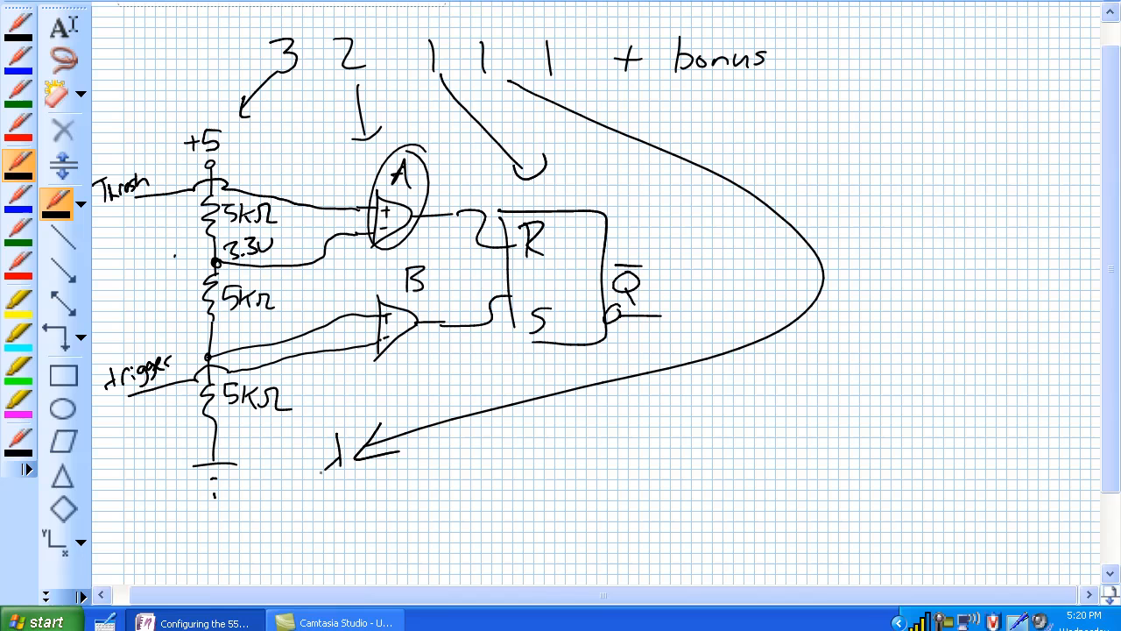
drag(336, 447, 316, 516)
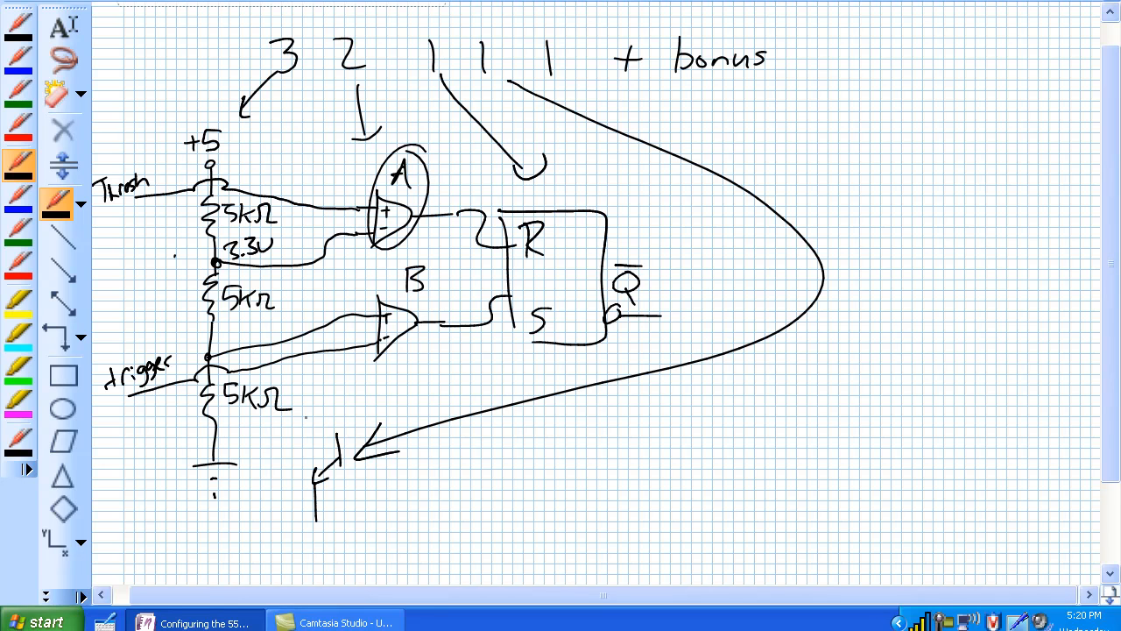
drag(301, 400, 331, 438)
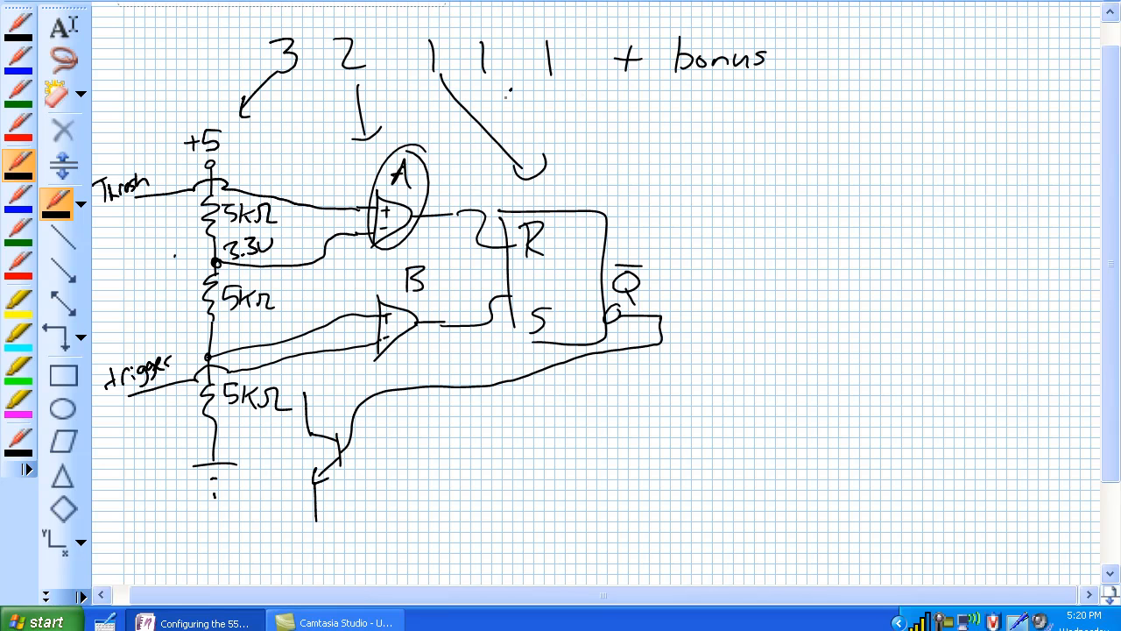
- Draw the output gate triangle from Q-bar with an inversion bubble and Q label
drag(581, 100, 785, 237)
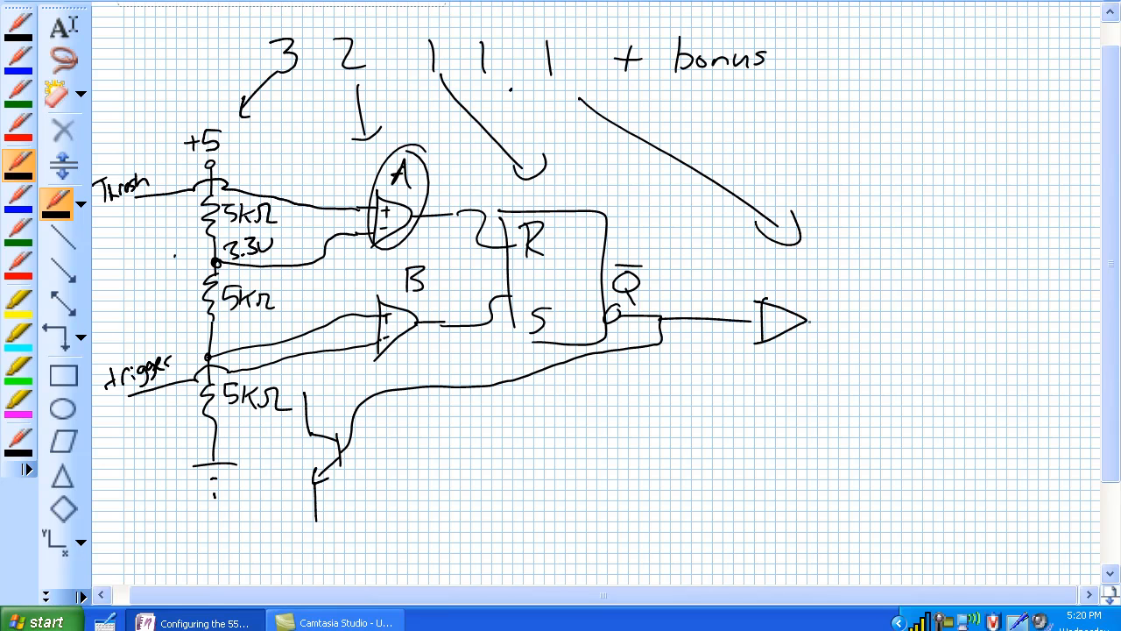
drag(797, 319, 820, 319)
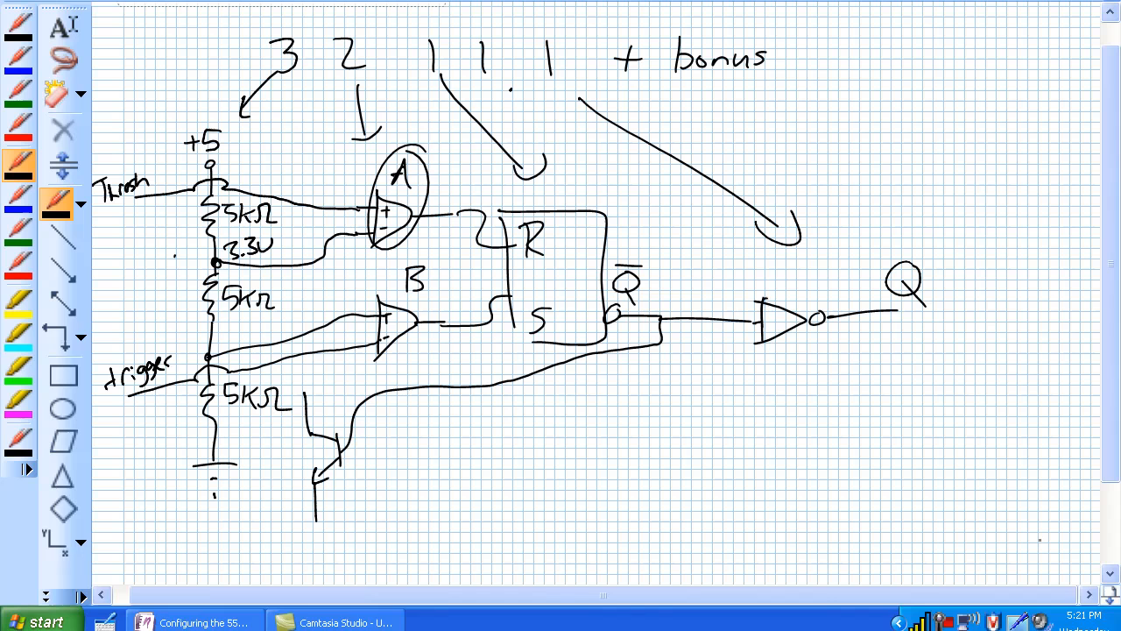
- Write 0 on the transistor control line and replace the transistor with a feedback wire
drag(500, 412, 516, 410)
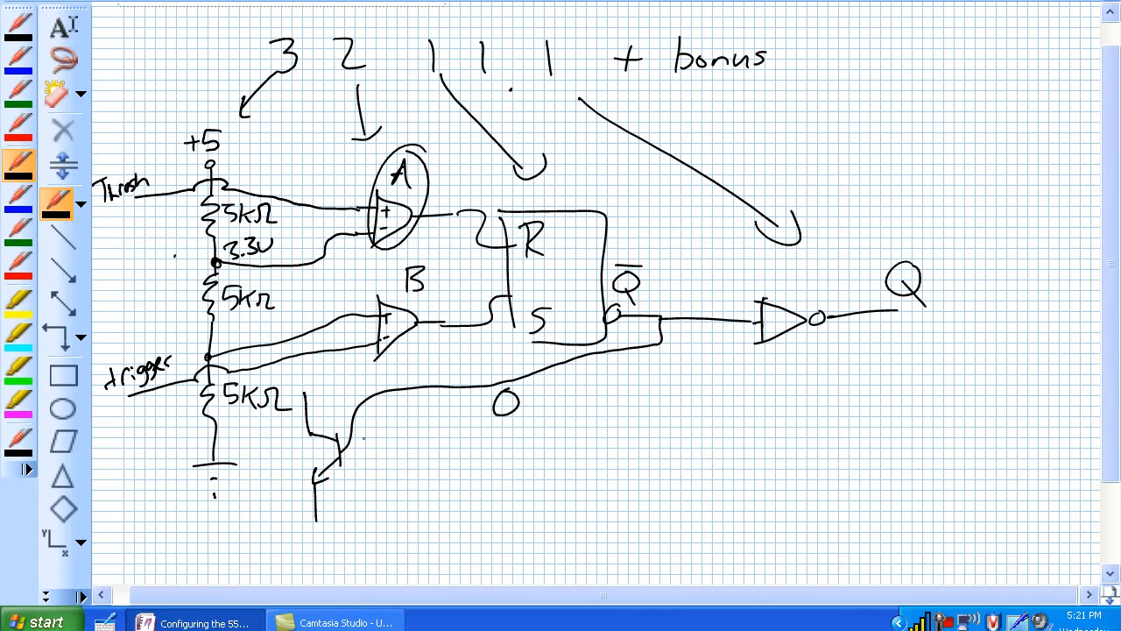
drag(347, 447, 365, 438)
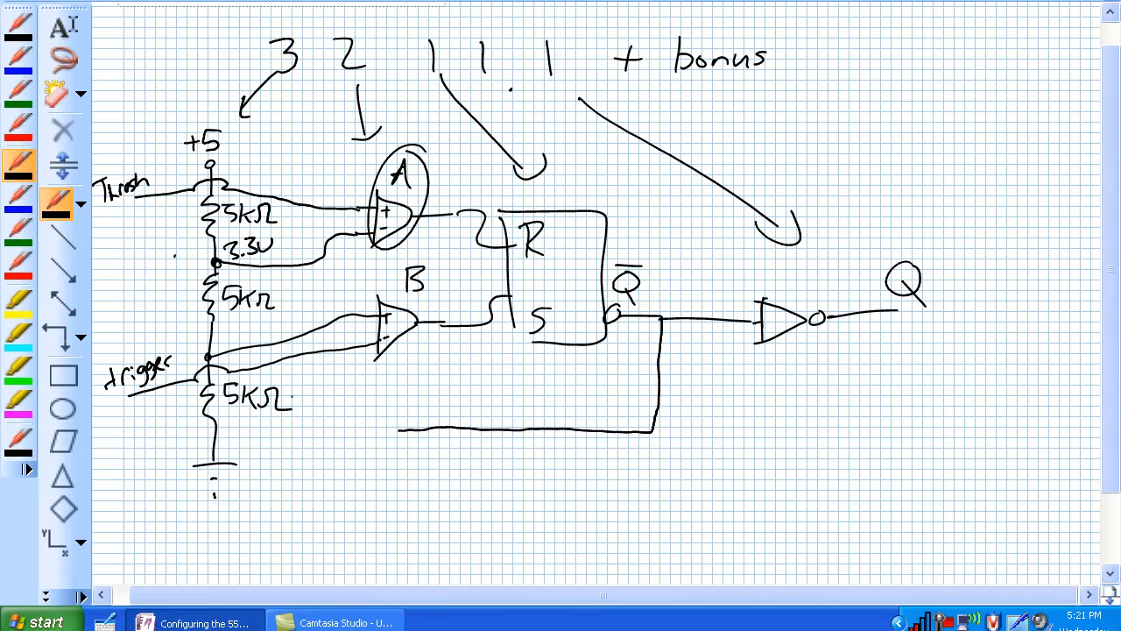
- Label the pin 'disch', run its wire across, and sketch the discharge transistor beneath it
drag(105, 430, 175, 429)
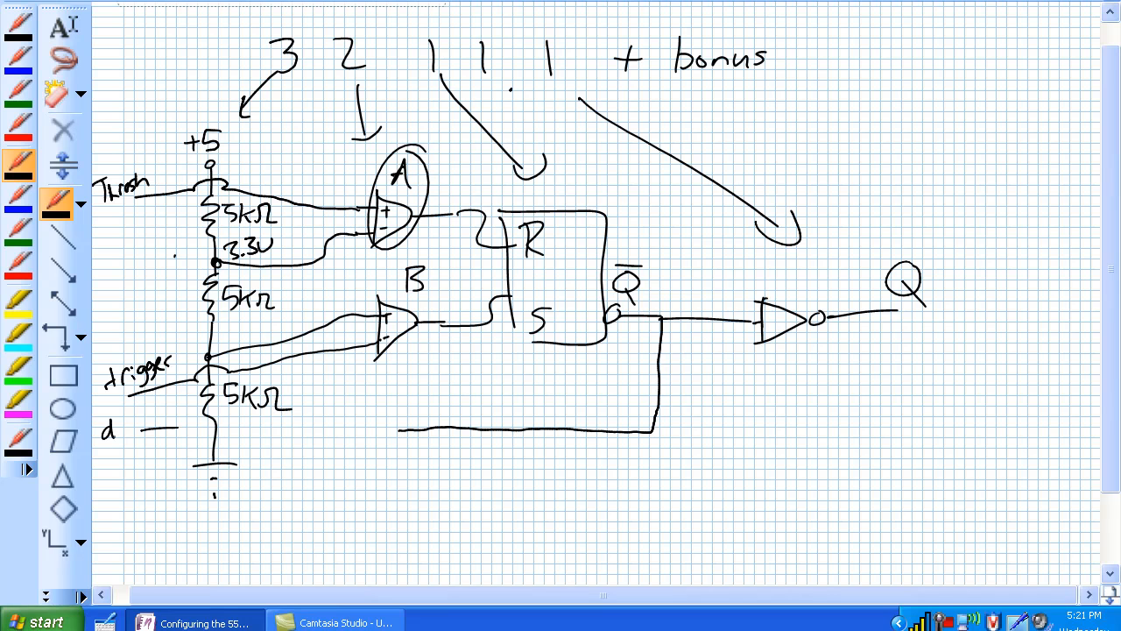
text(disch)
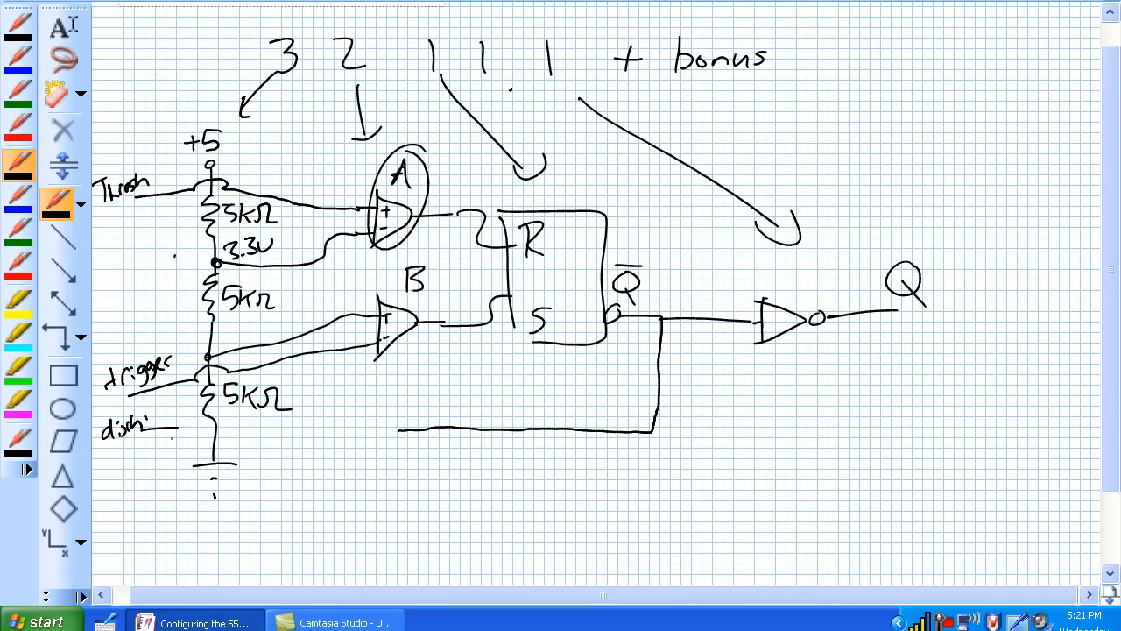
drag(157, 429, 351, 426)
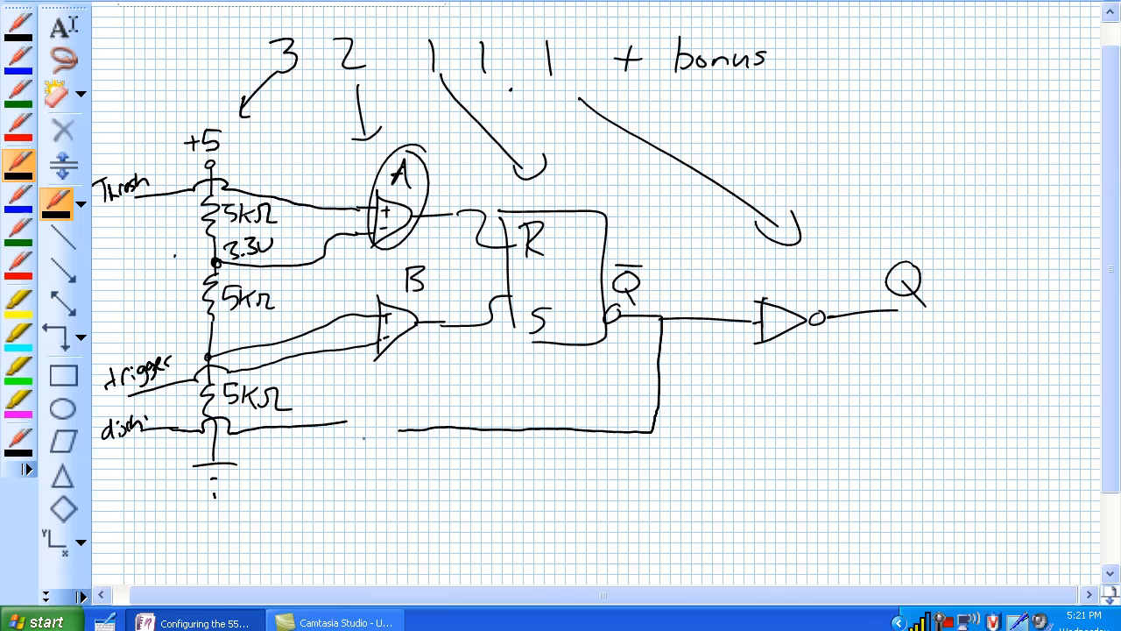
click(351, 435)
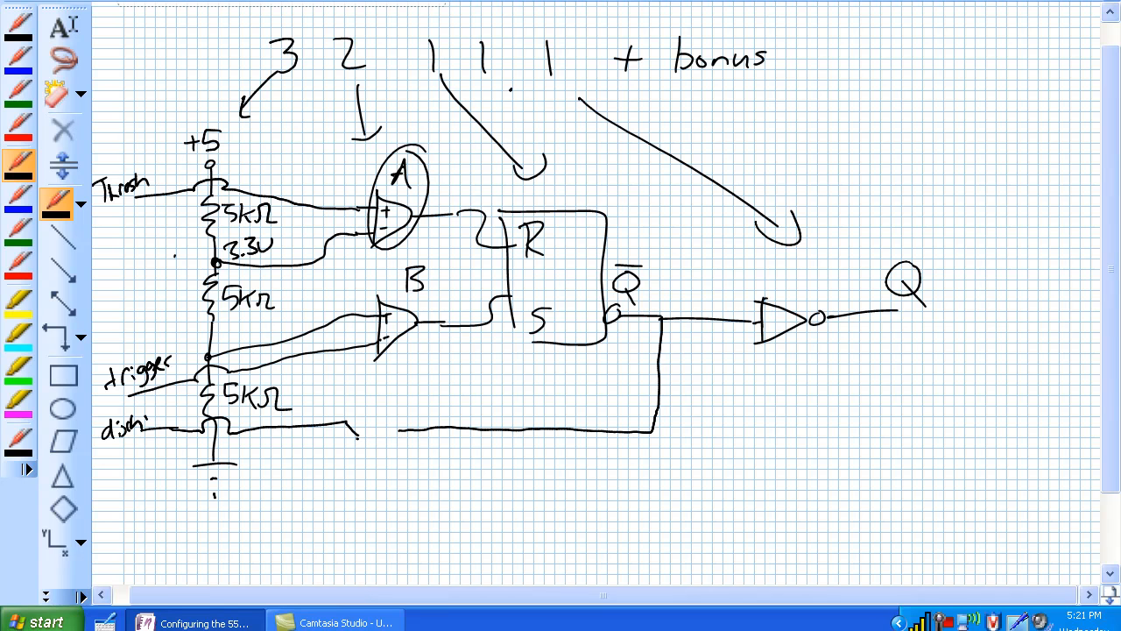
drag(359, 434, 341, 476)
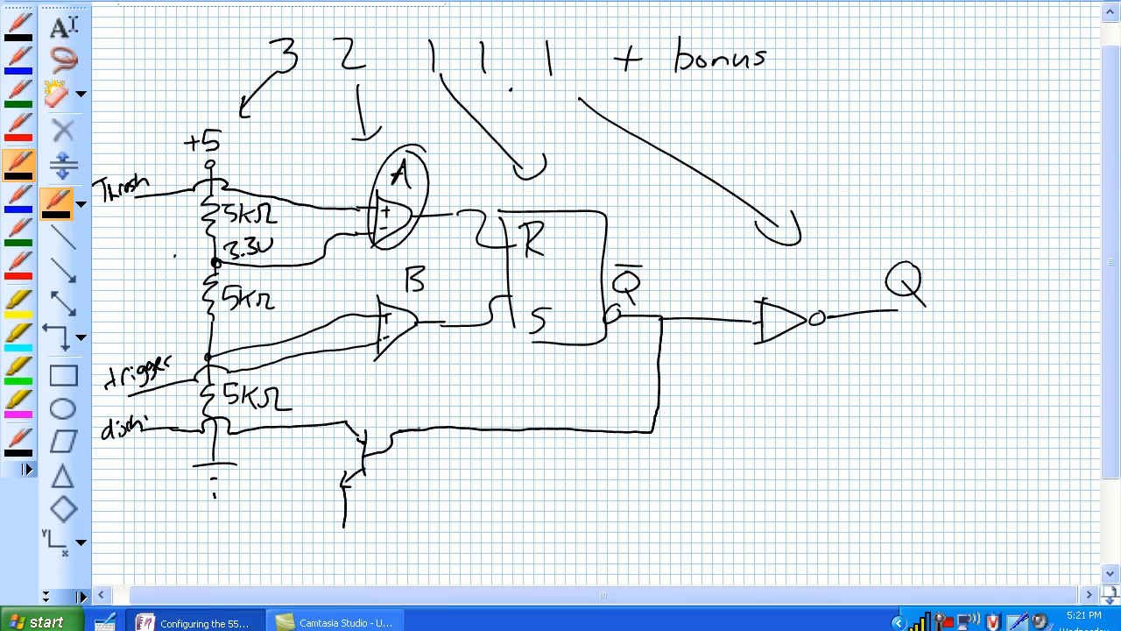
- Mark 0 on the wire, draw an open switch with state 1 to ground, then cross it out
drag(480, 438, 505, 464)
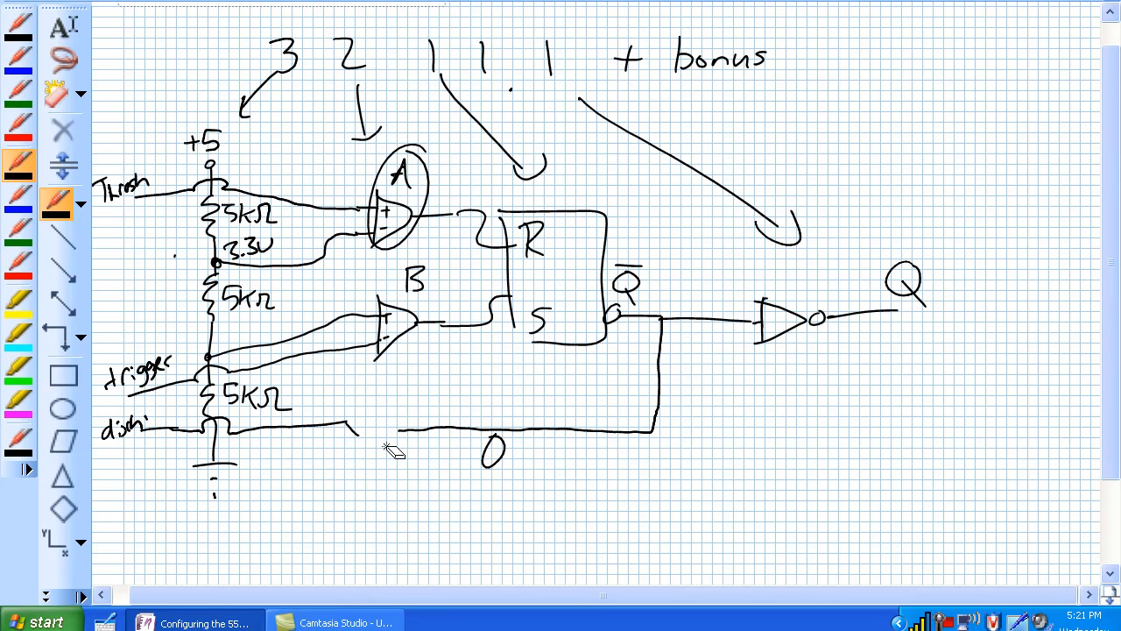
drag(364, 487, 364, 526)
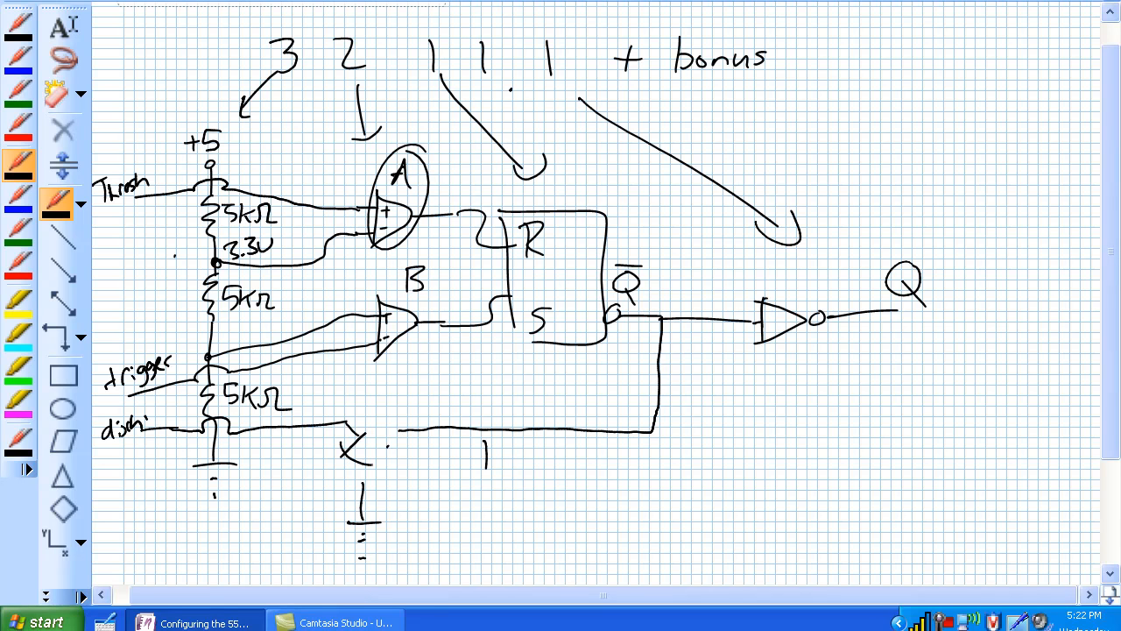
drag(359, 429, 359, 508)
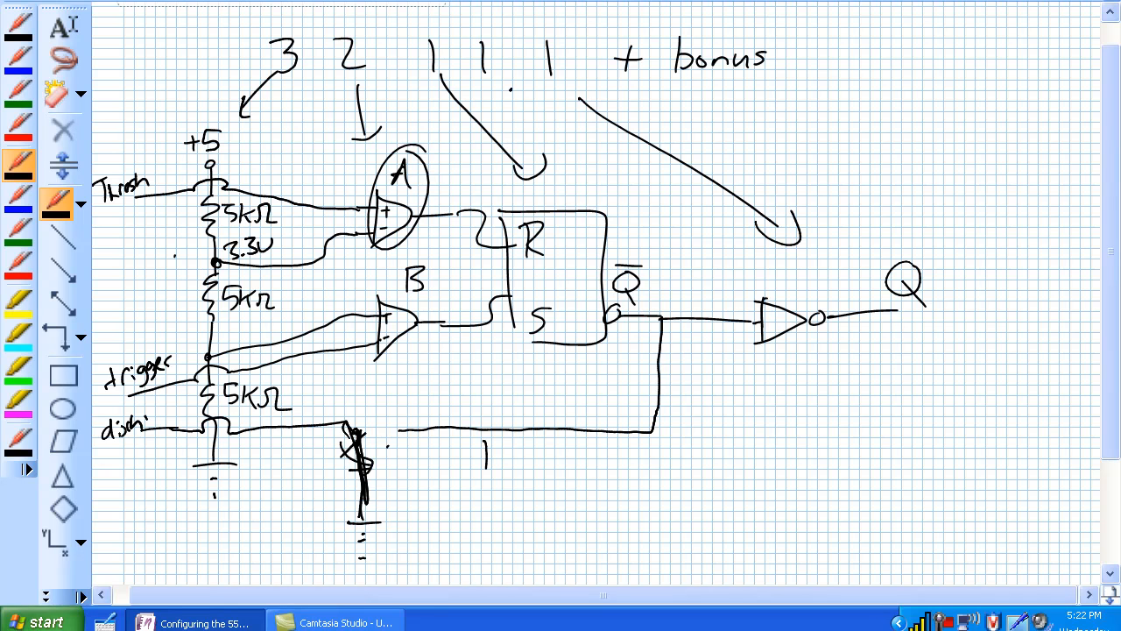
click(151, 432)
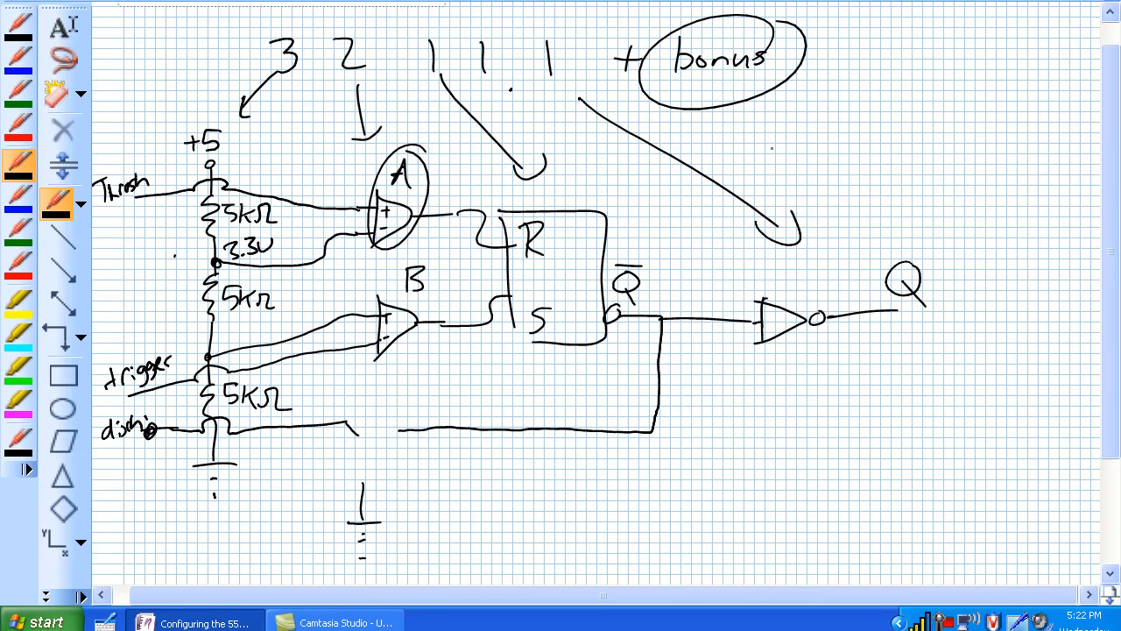
mouse_move(1111, 295)
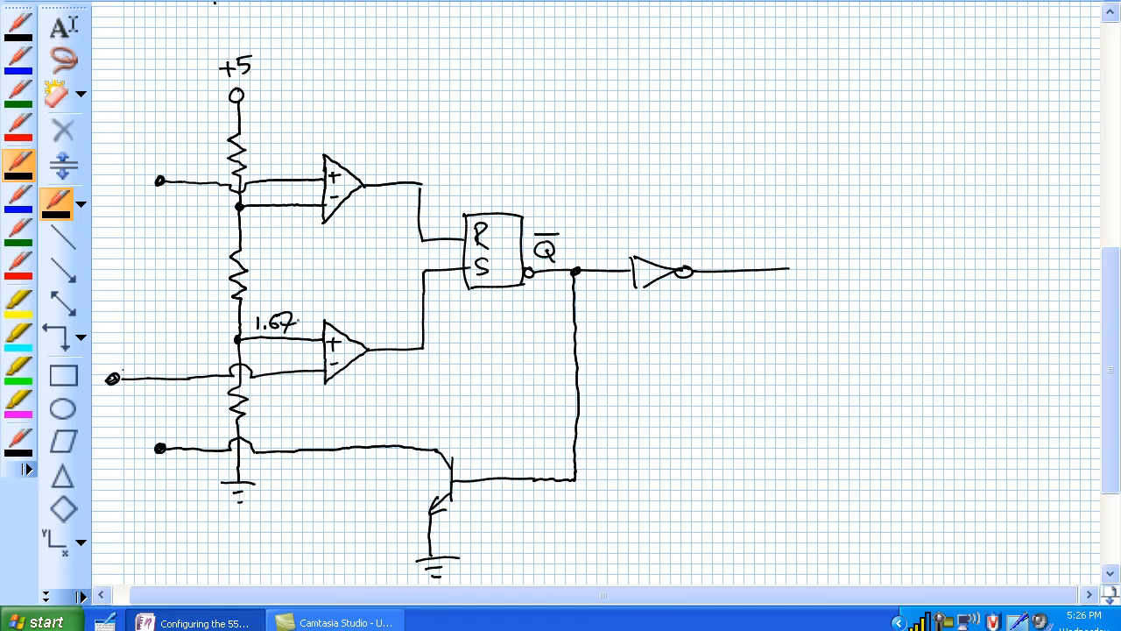
- Write 3.3V and 1.67 at the comparator references and label the trigger pin
text(3.31)
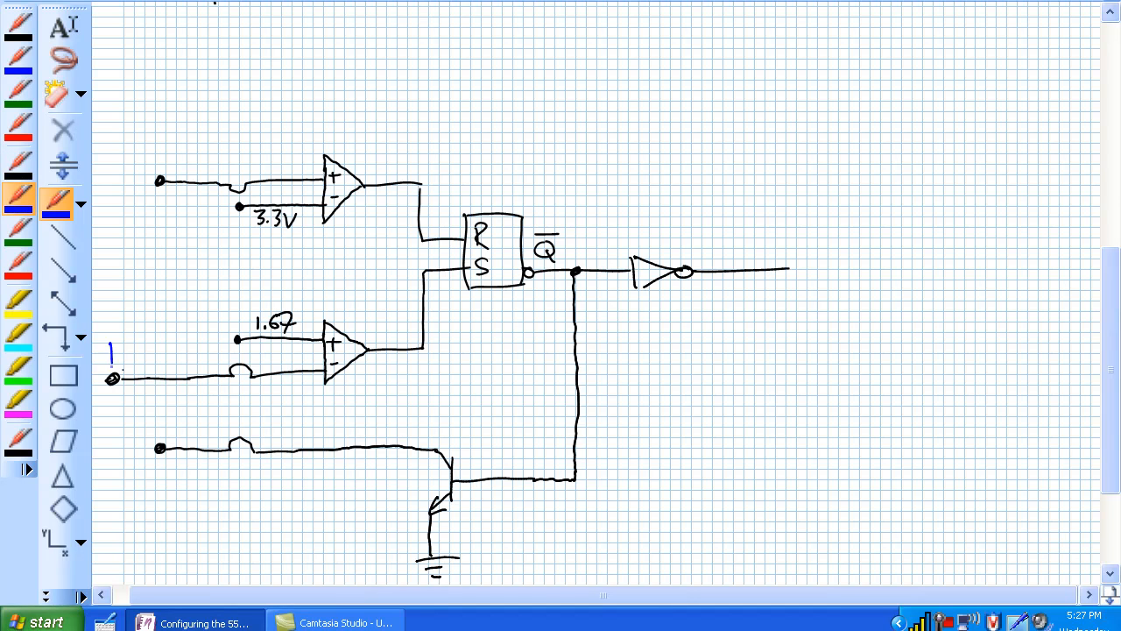
text(trigge)
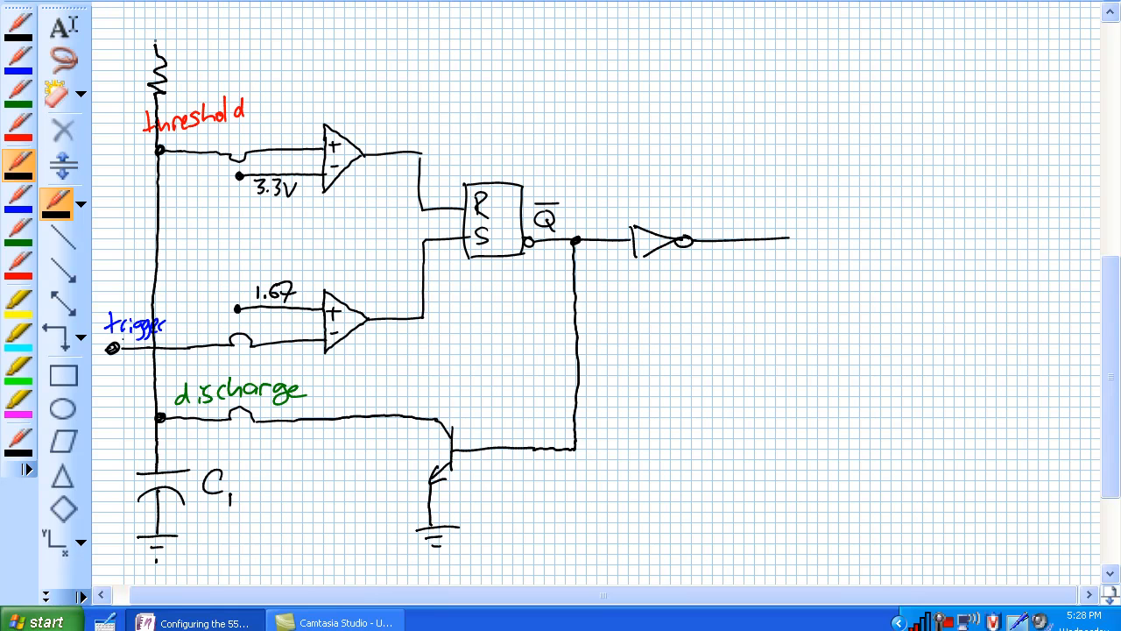
- Mark a +5 supply terminal above the resistor and label it R1
click(155, 35)
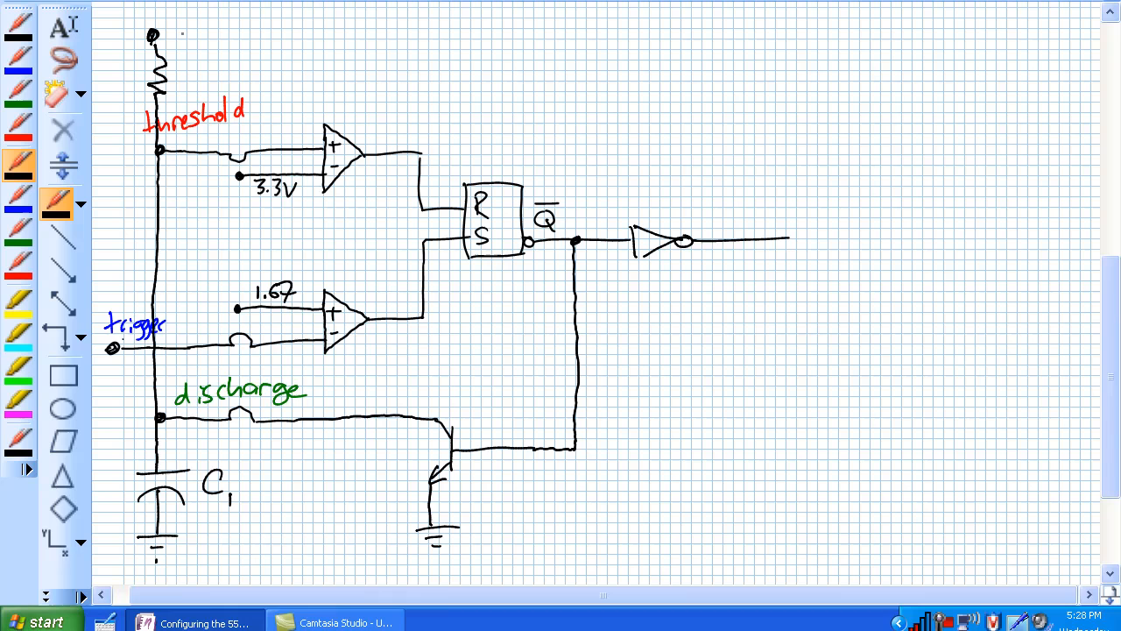
text(+5)
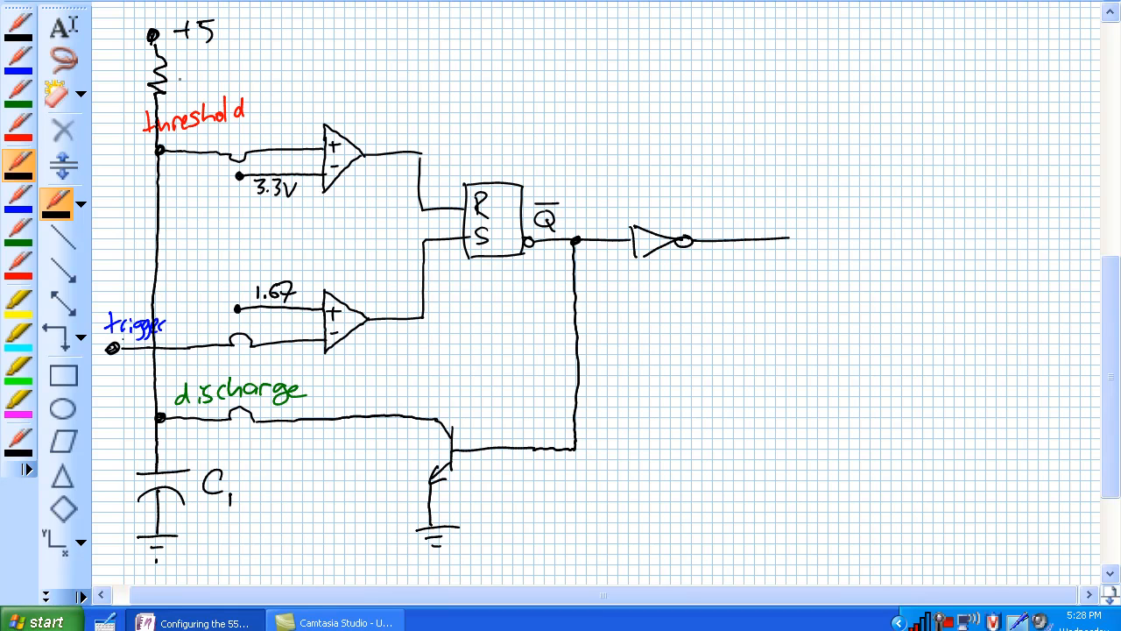
text(R1)
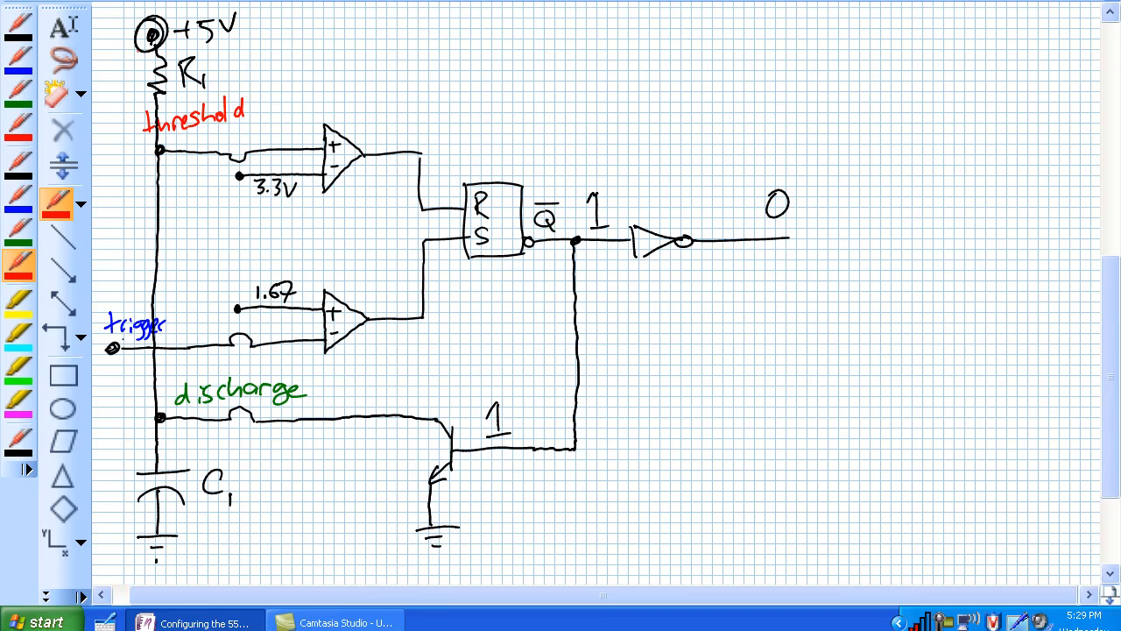
- Trace in red the current path from +5 down through R1 and the discharge line to ground
drag(138, 50, 136, 147)
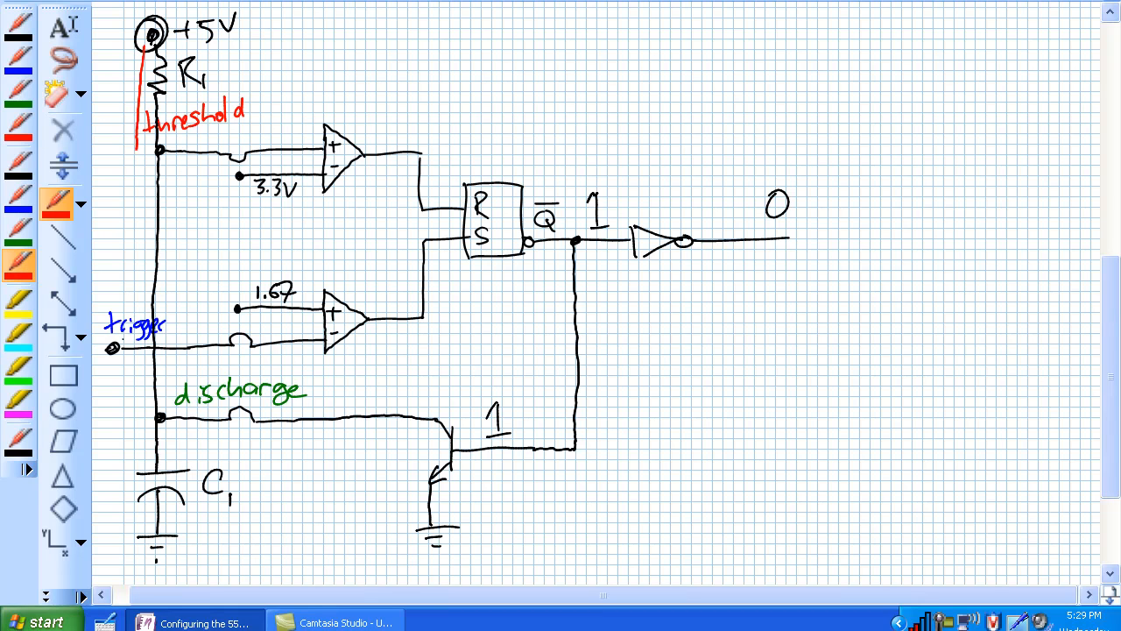
drag(137, 140, 137, 281)
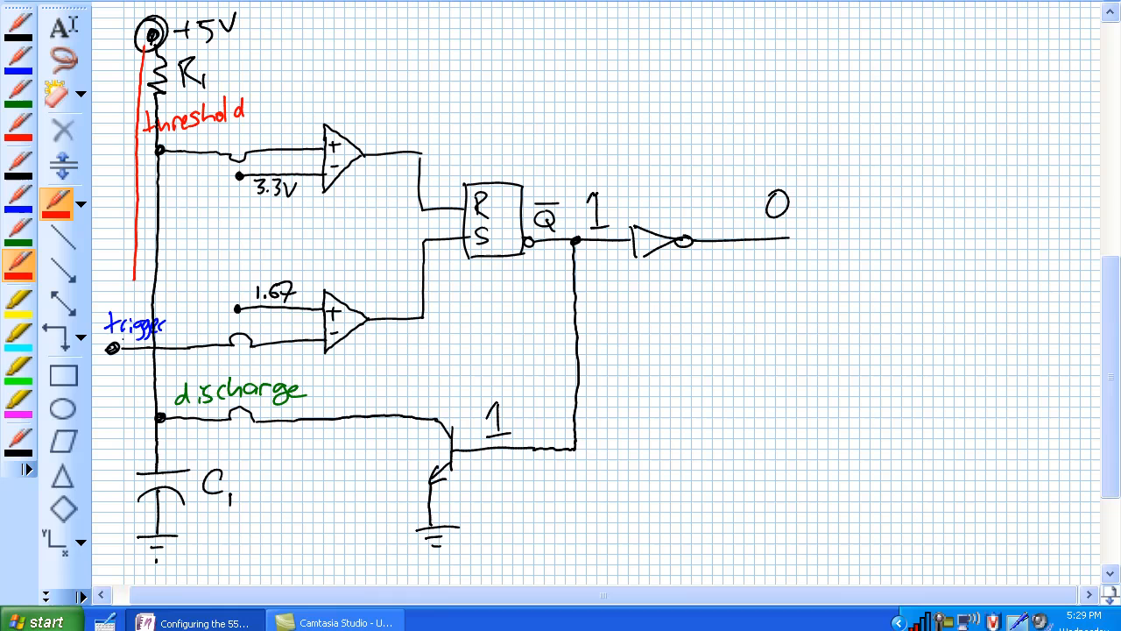
drag(134, 280, 140, 421)
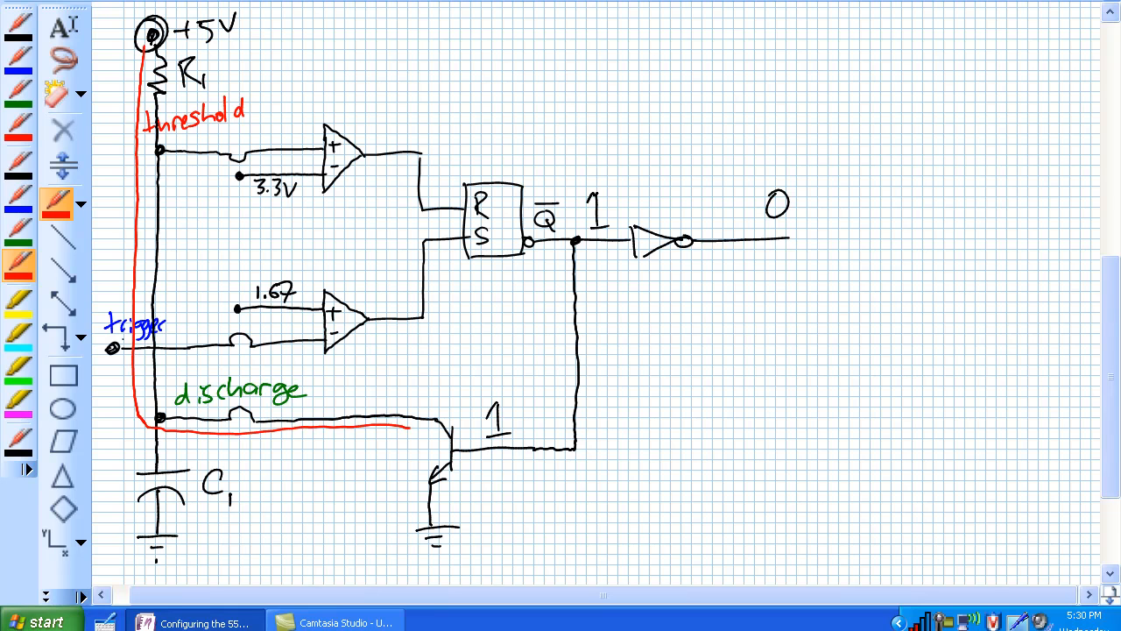
drag(429, 429, 412, 525)
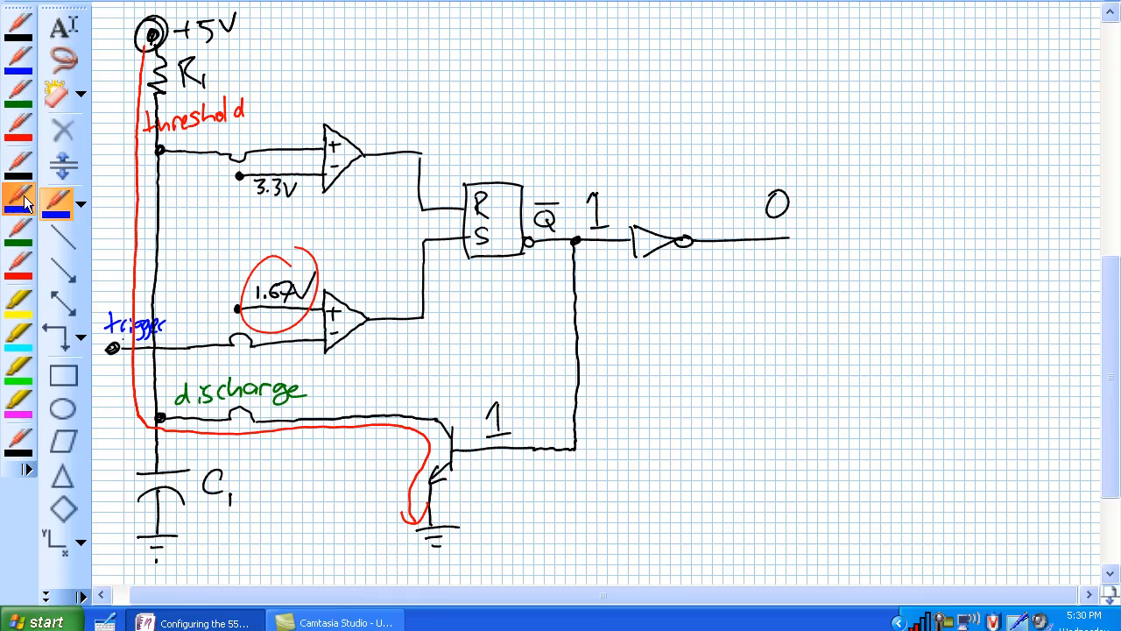
drag(371, 298, 385, 342)
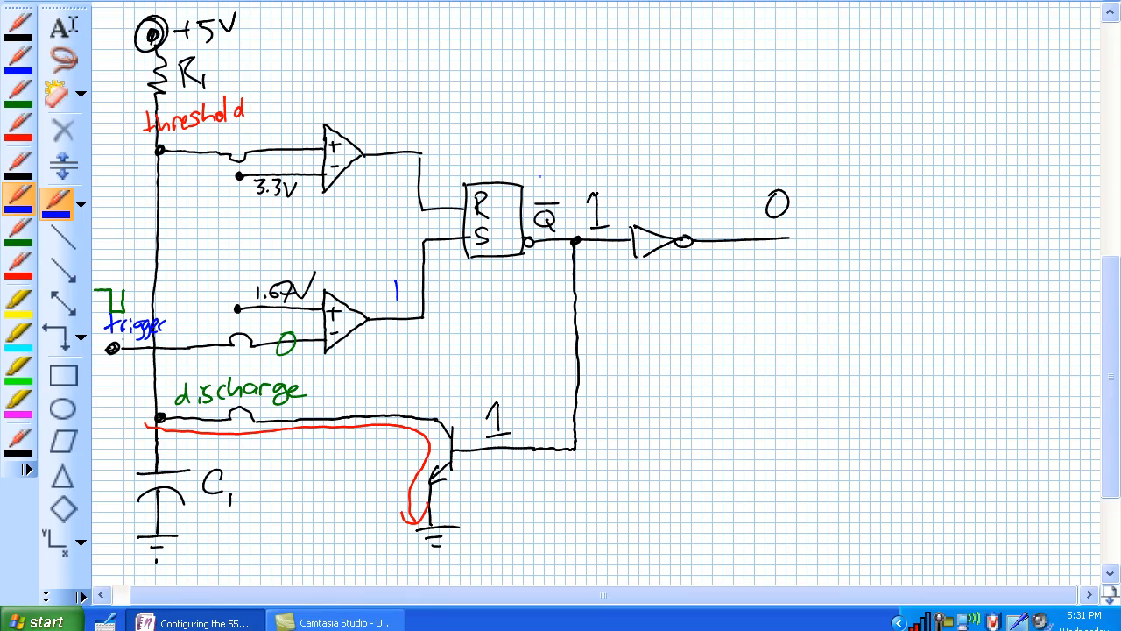
- Write Q at 1, Q-bar at 0 and mark C1 charging through R1 in red
click(17, 166)
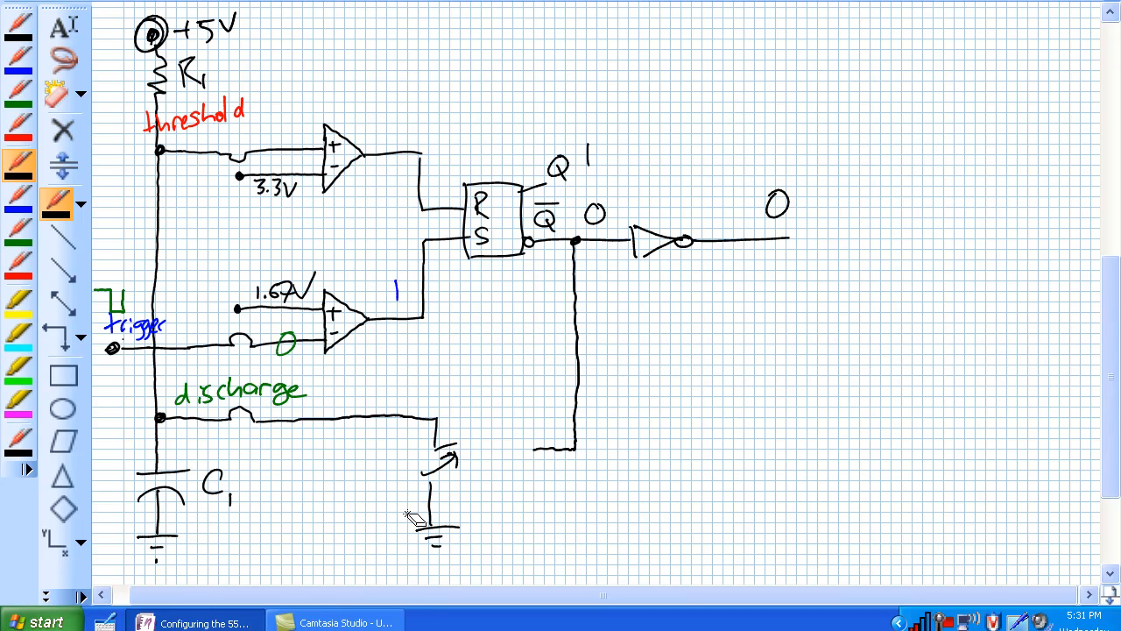
drag(137, 224, 137, 294)
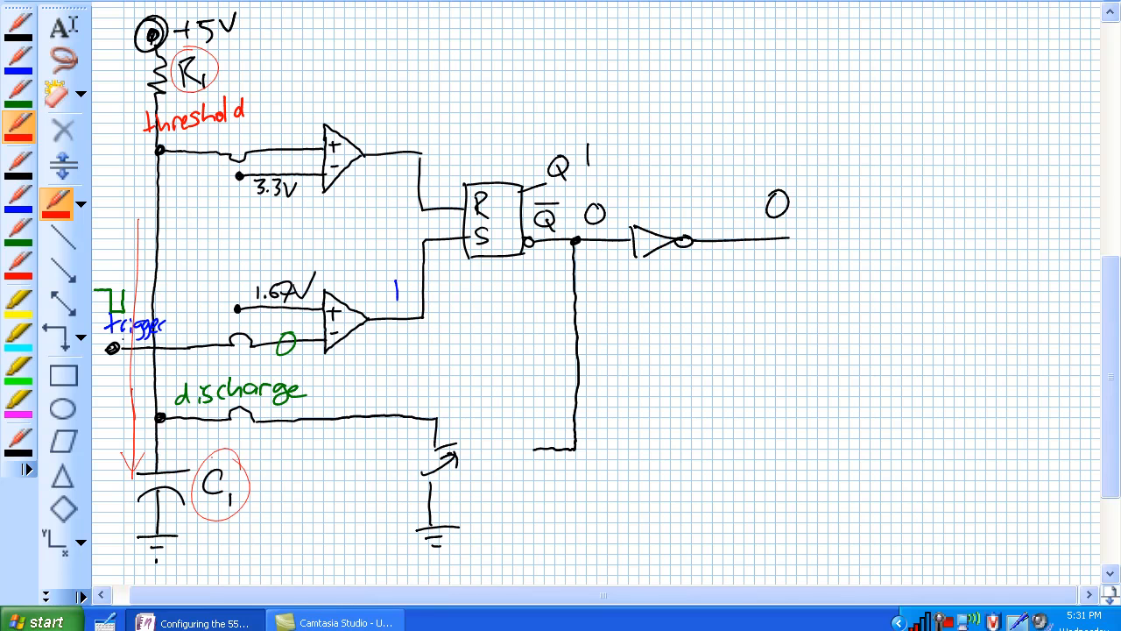
mouse_move(18, 202)
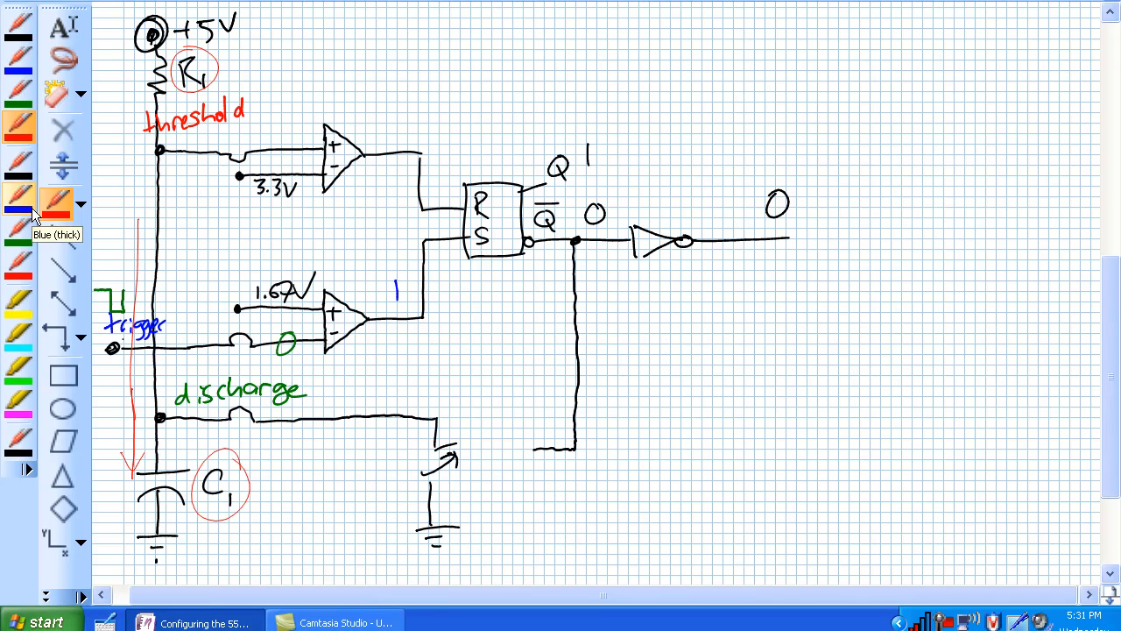
mouse_move(20, 178)
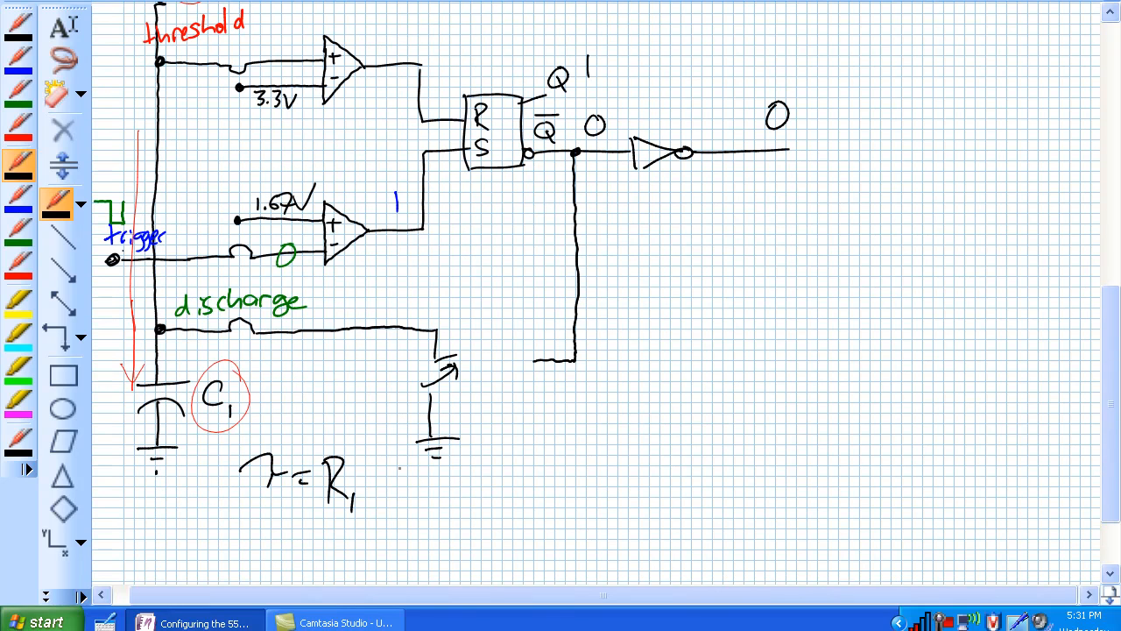
- Handwrite tw = 1.1 R1C1 below capacitor C1
click(385, 491)
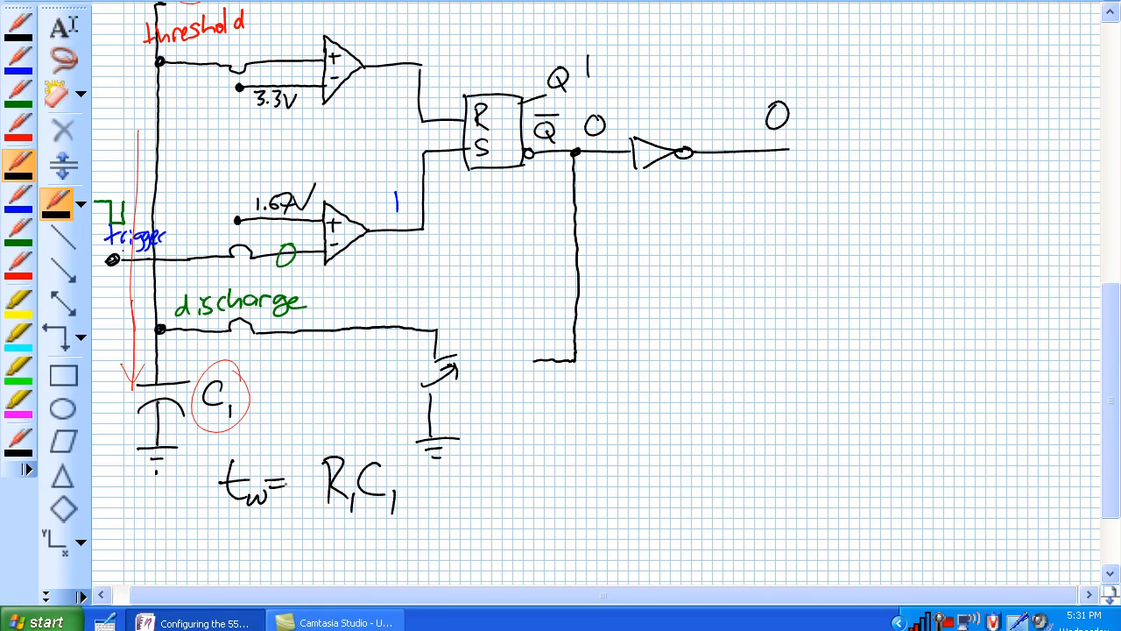
text(1.1)
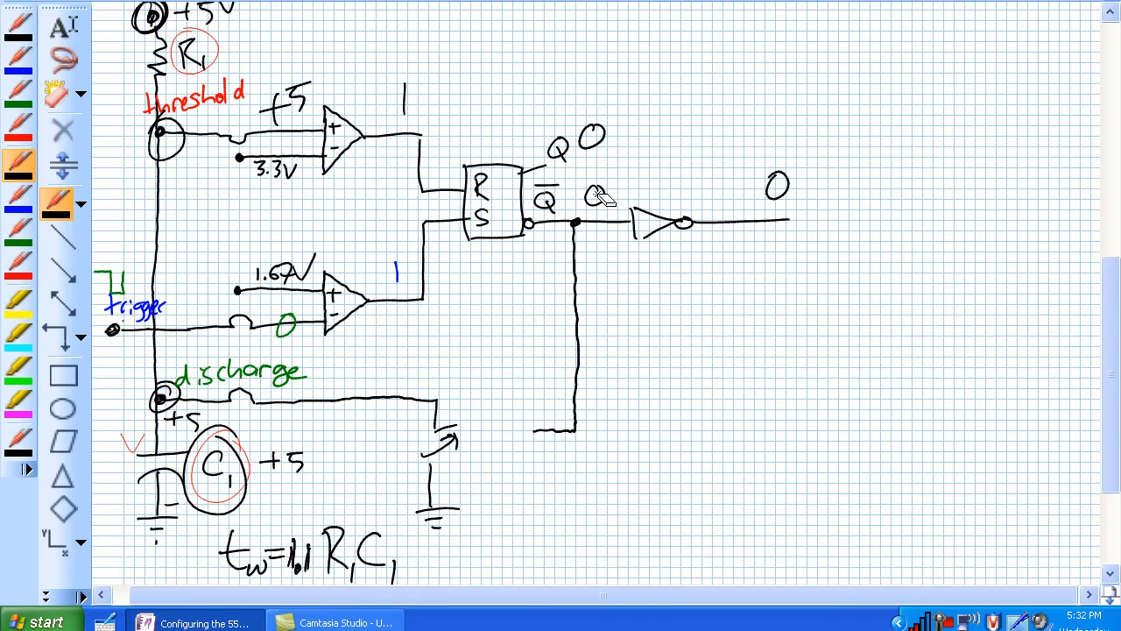
- Redraw the discharge transistor on, arrow C1 discharging to ground, and write 0 at the output
click(596, 192)
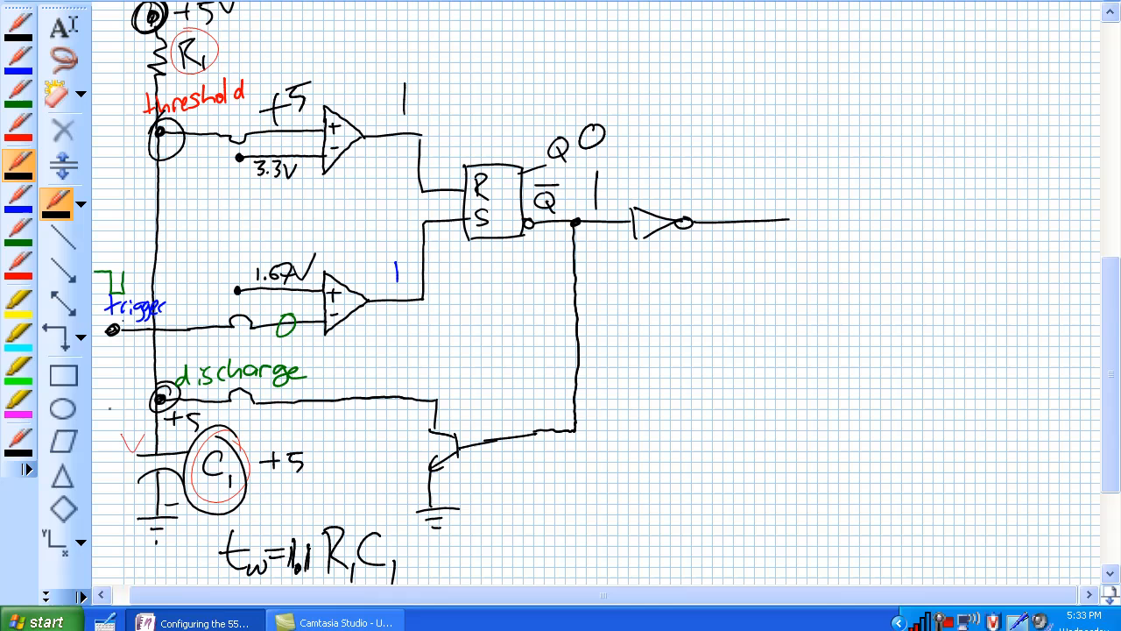
click(63, 301)
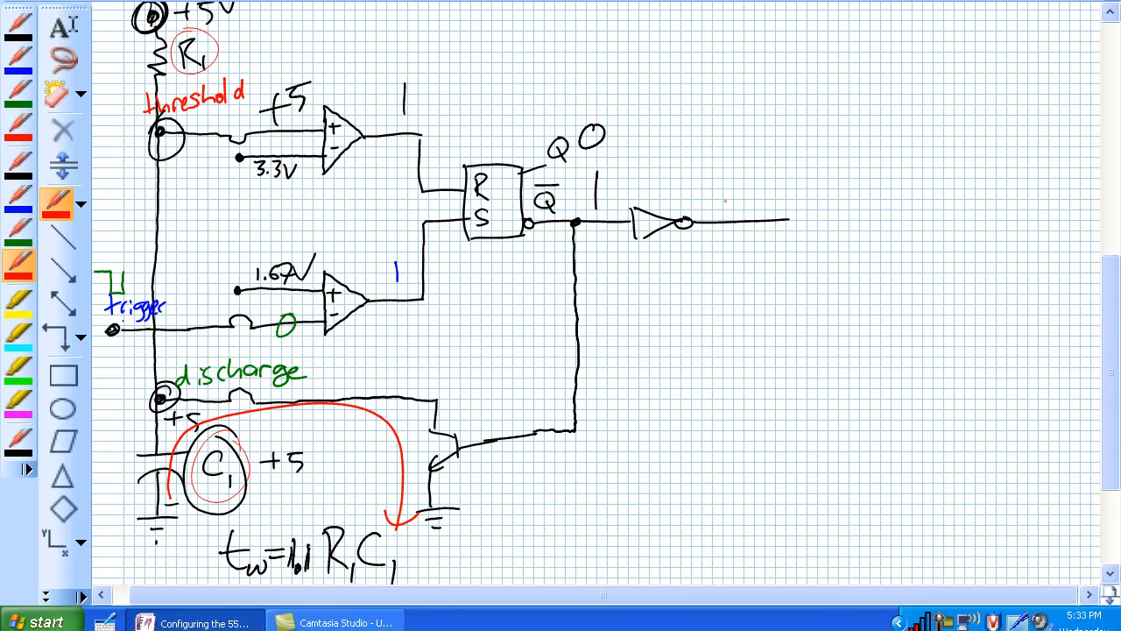
click(20, 166)
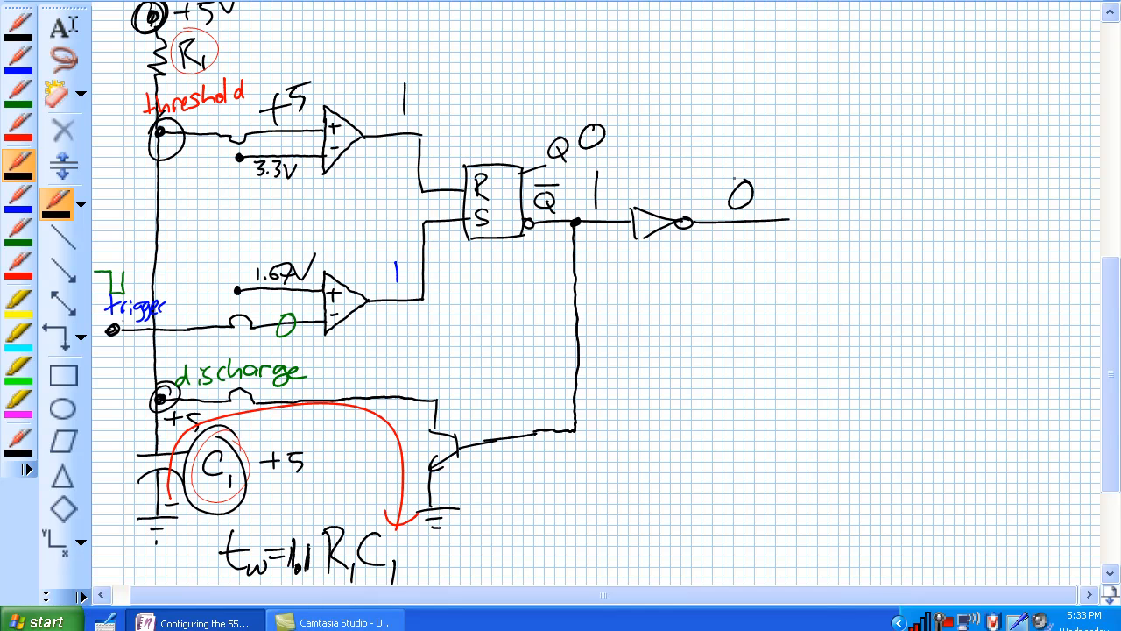
scroll(down, 3)
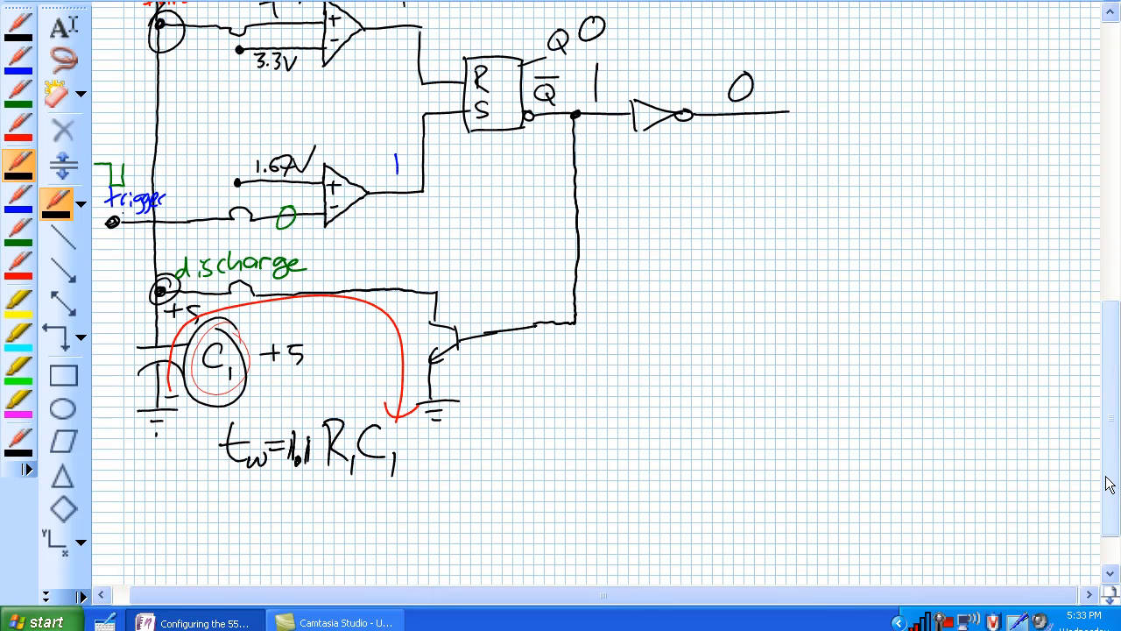
- Box the tw = 1.1 R1C1 formula and begin the external 555 wiring sketch
drag(201, 420, 442, 512)
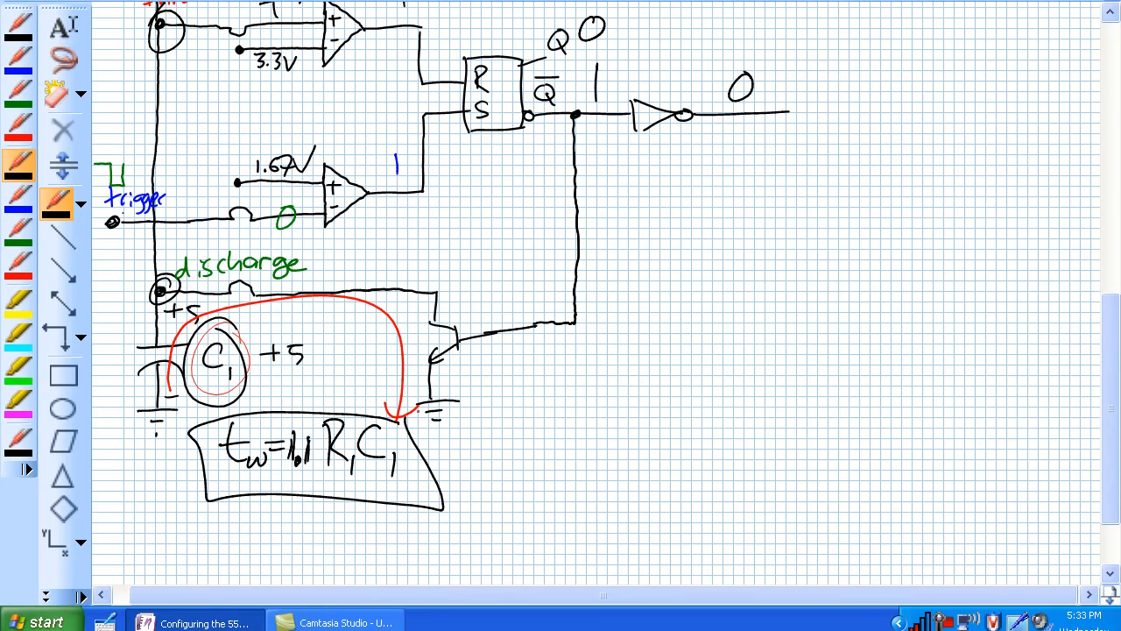
click(477, 624)
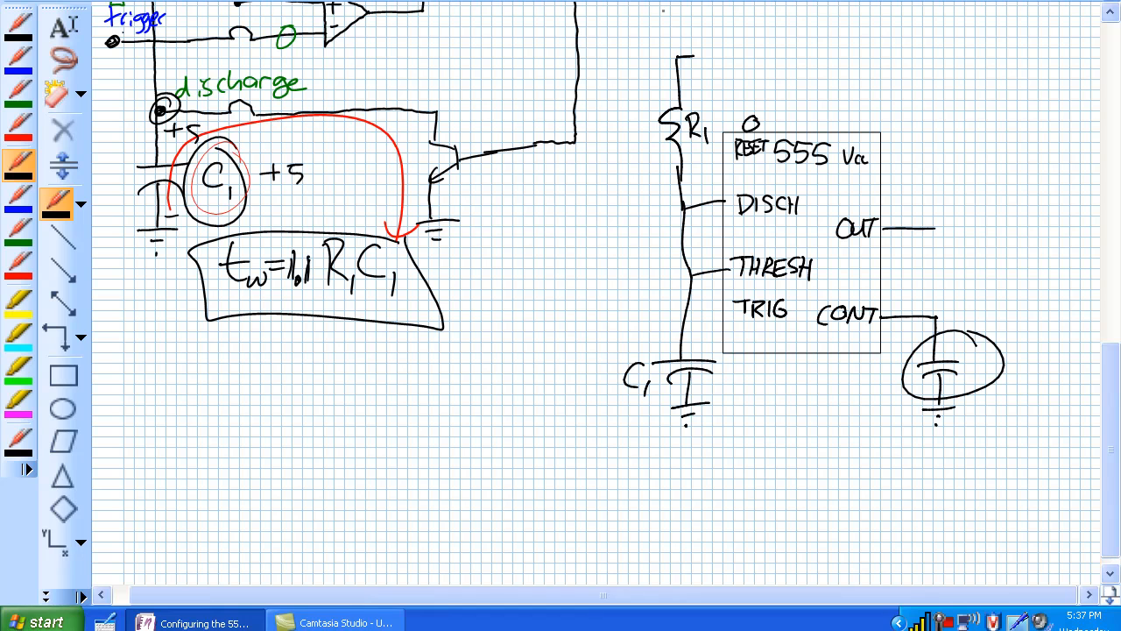
mouse_move(692, 61)
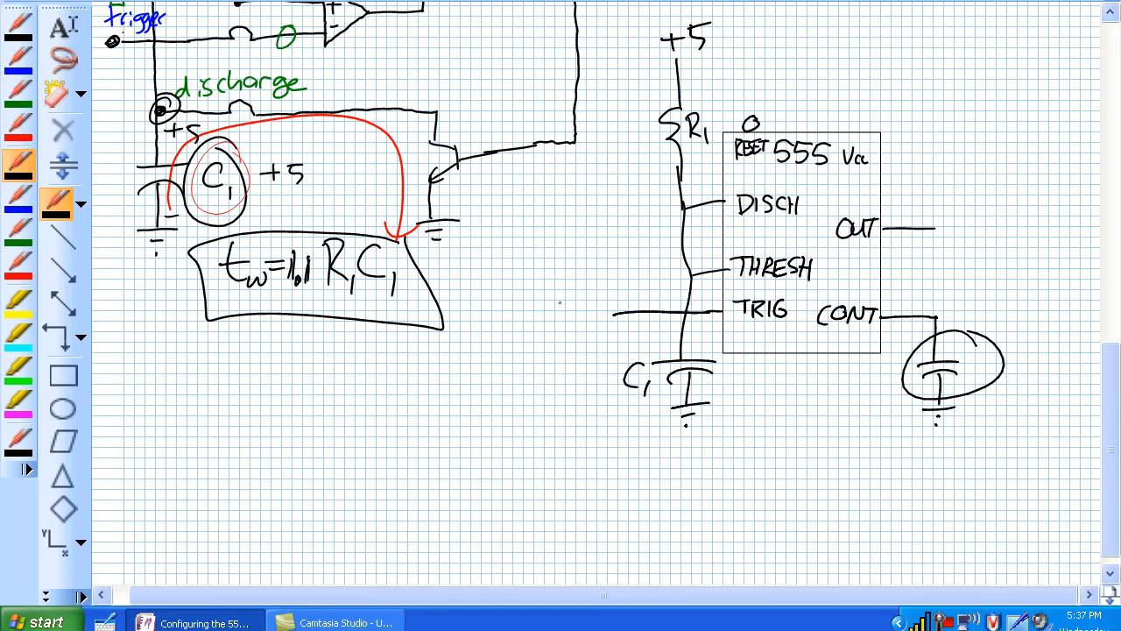
- Draw the first rising step of the output pulse at the end of the OUT line
drag(955, 225, 982, 196)
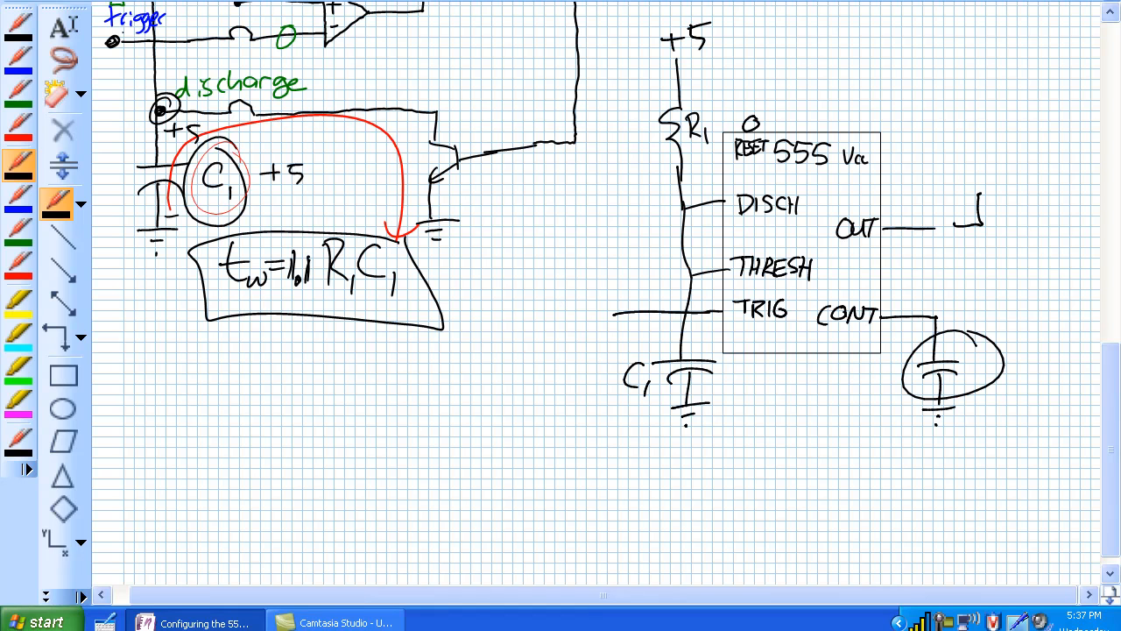